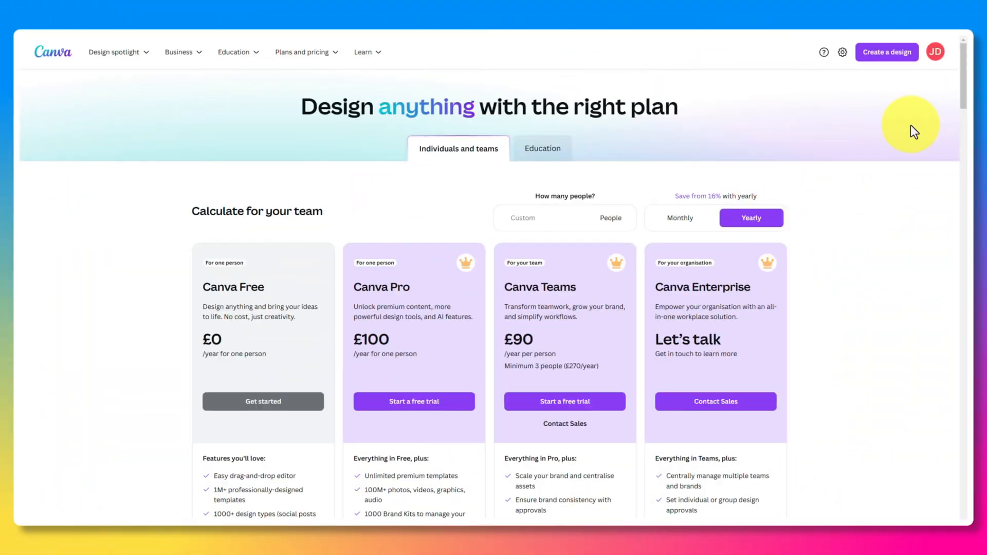
# Scroll through the Canva home page and start a new blank Presentation design.
pyautogui.scroll(-3)
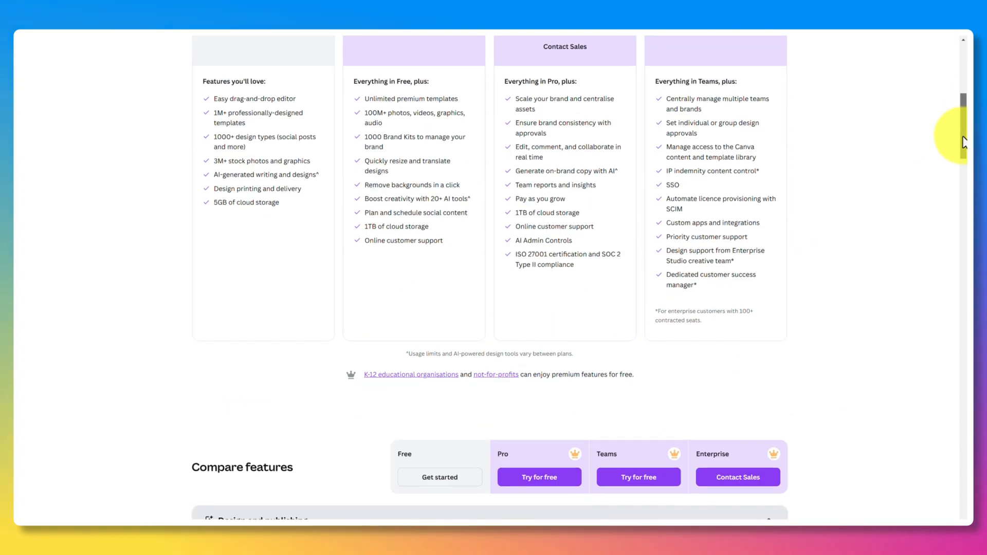
pyautogui.scroll(-3)
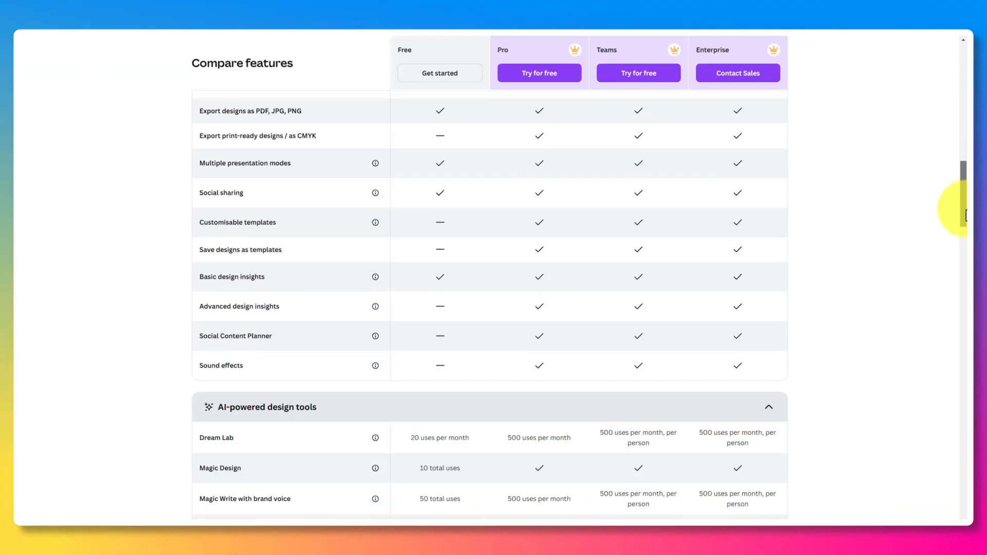
pyautogui.scroll(-3)
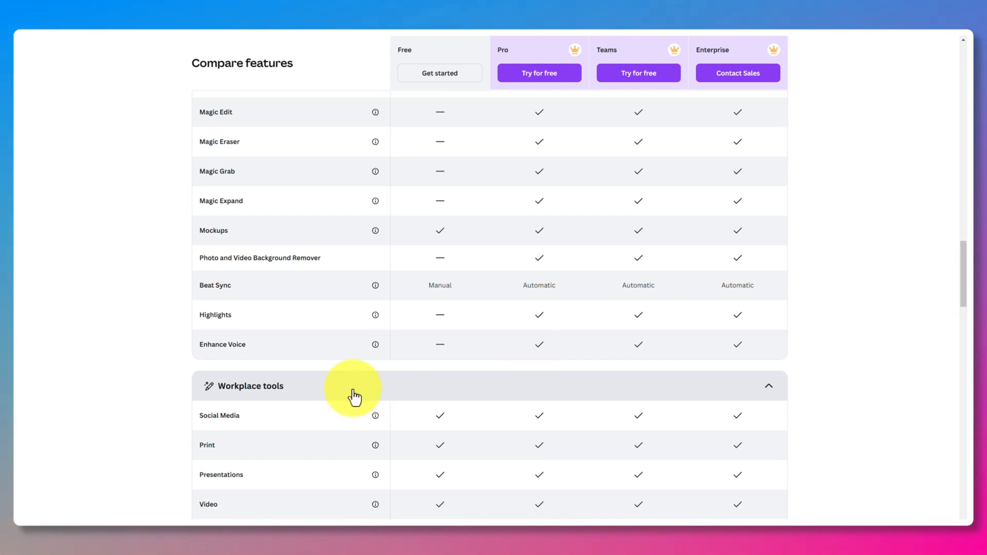
pyautogui.scroll(-3)
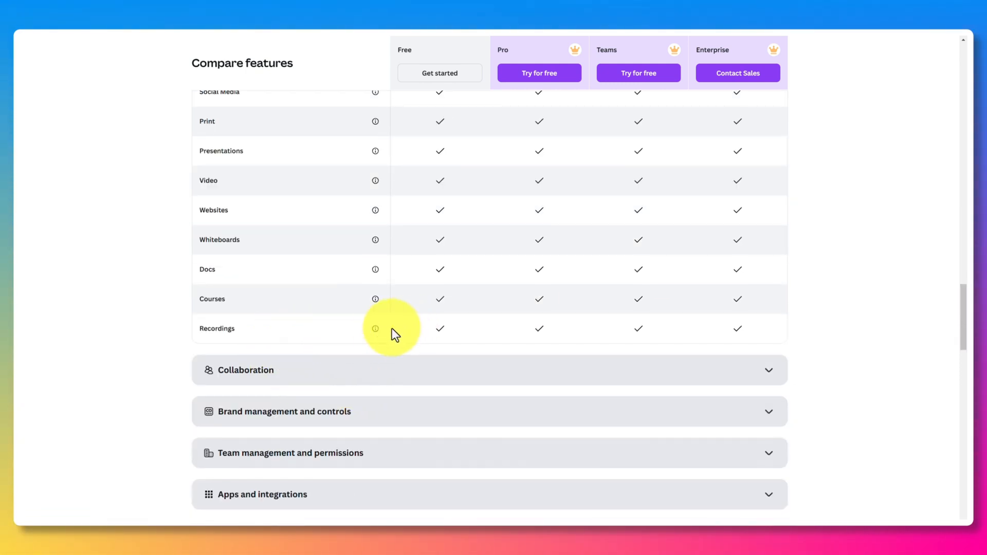
pyautogui.moveTo(441, 330)
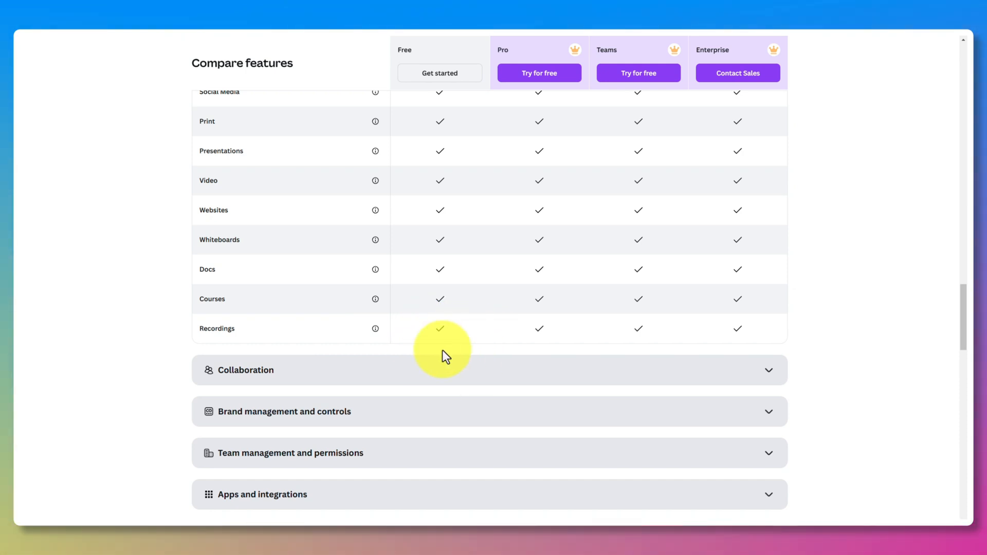
pyautogui.scroll(3)
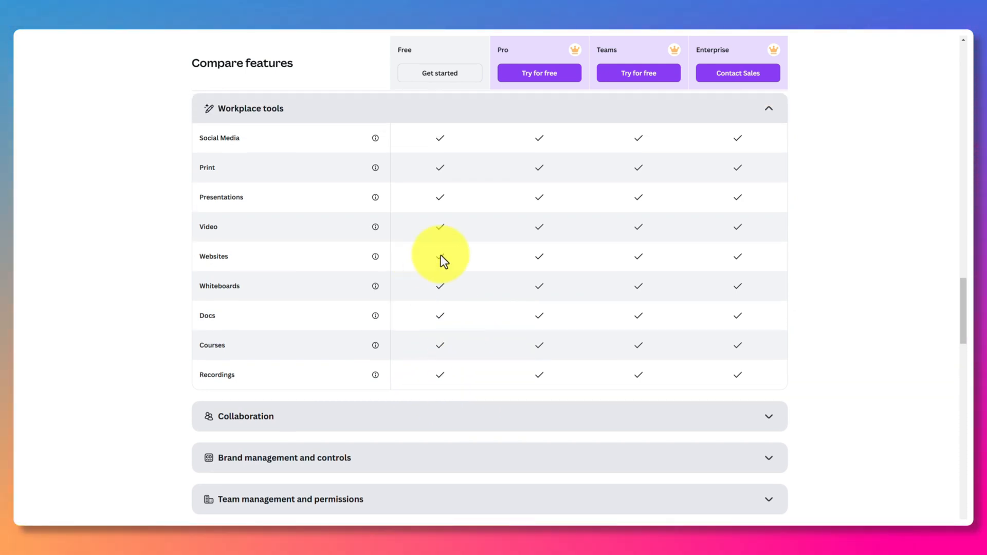
pyautogui.moveTo(436, 374)
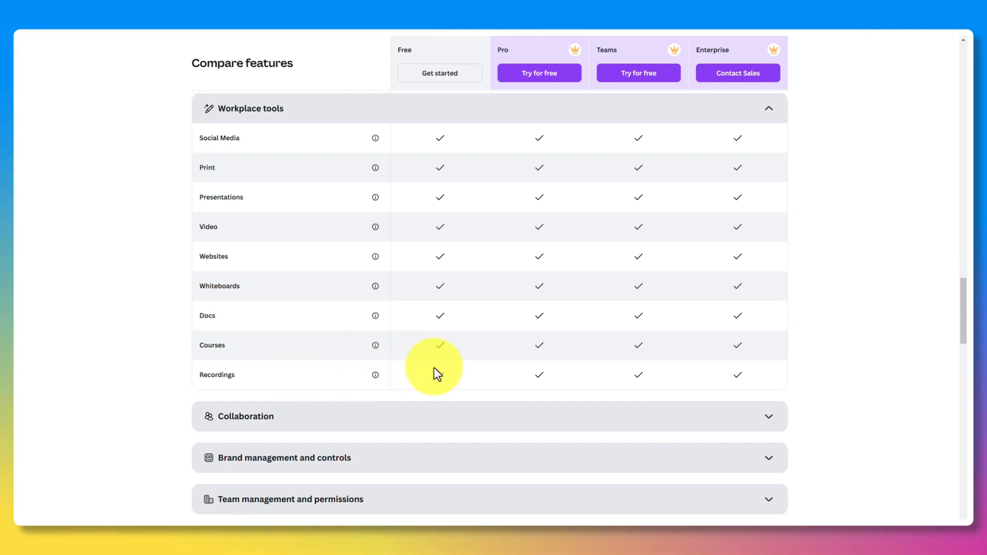
pyautogui.scroll(3)
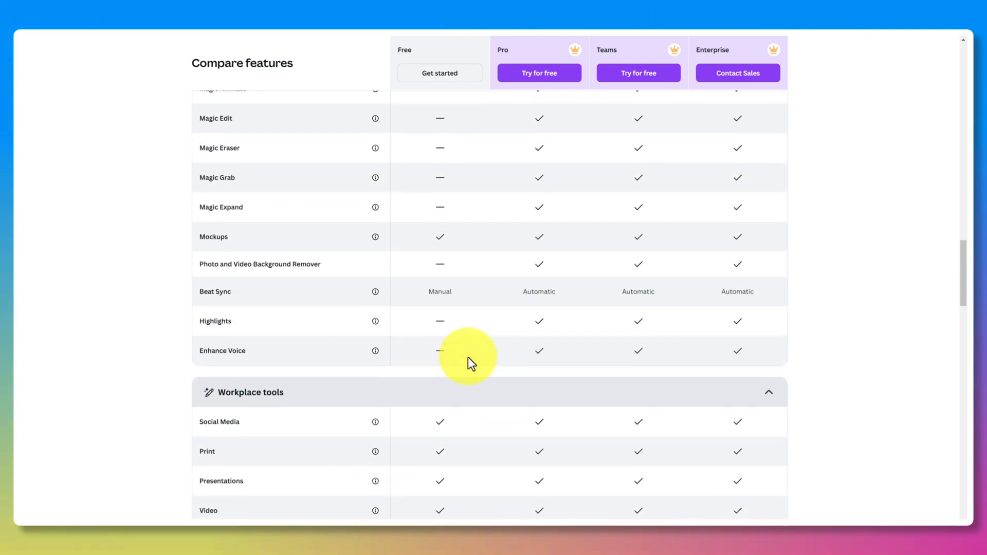
pyautogui.scroll(3)
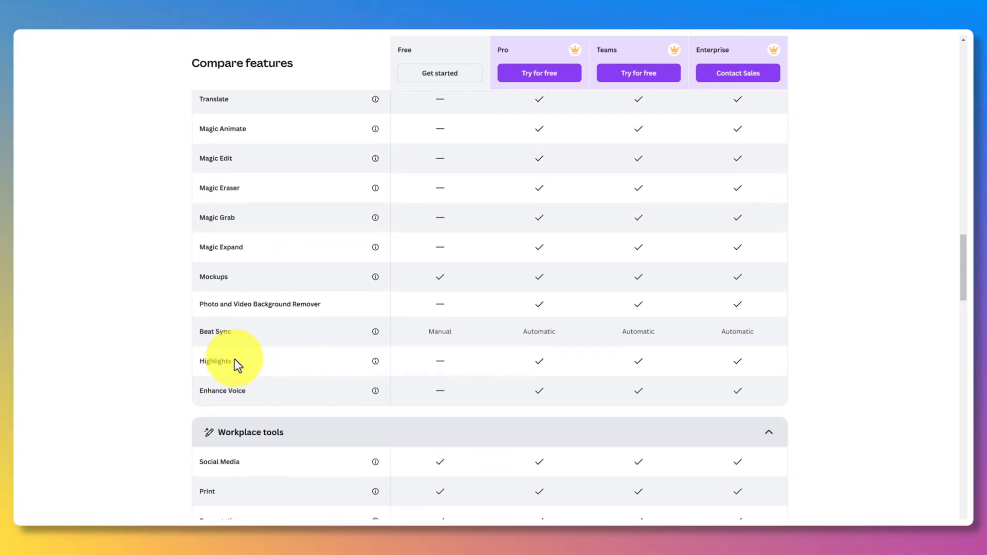
pyautogui.scroll(3)
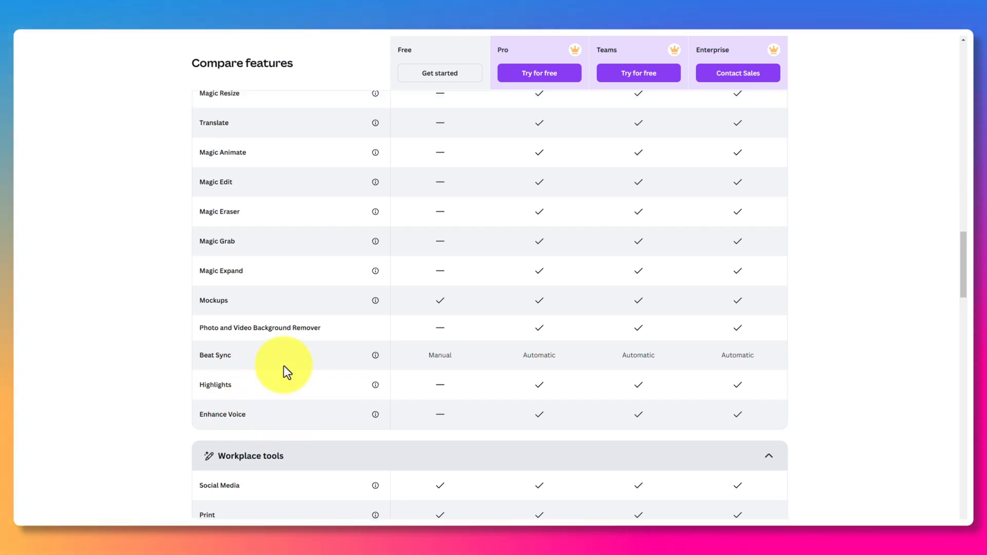
pyautogui.scroll(3)
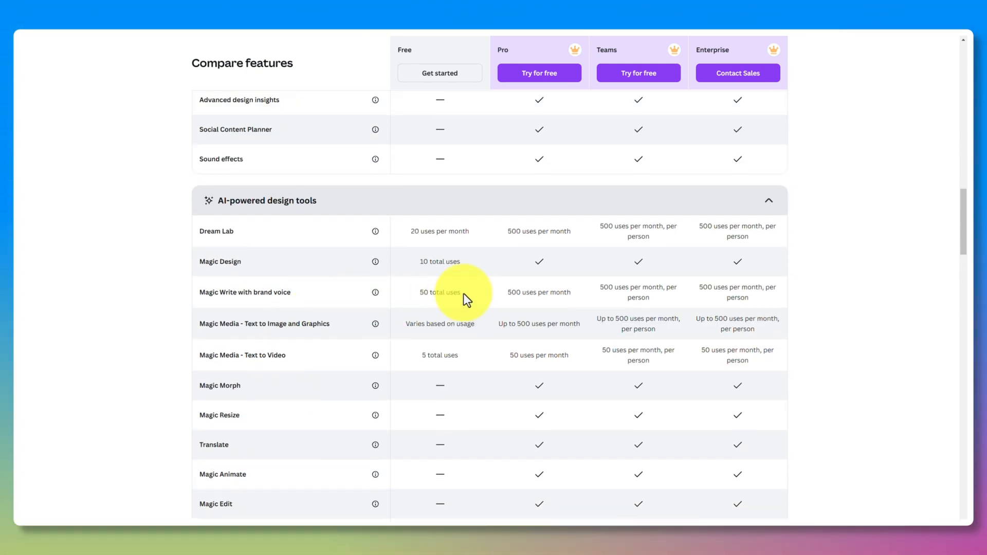
pyautogui.scroll(3)
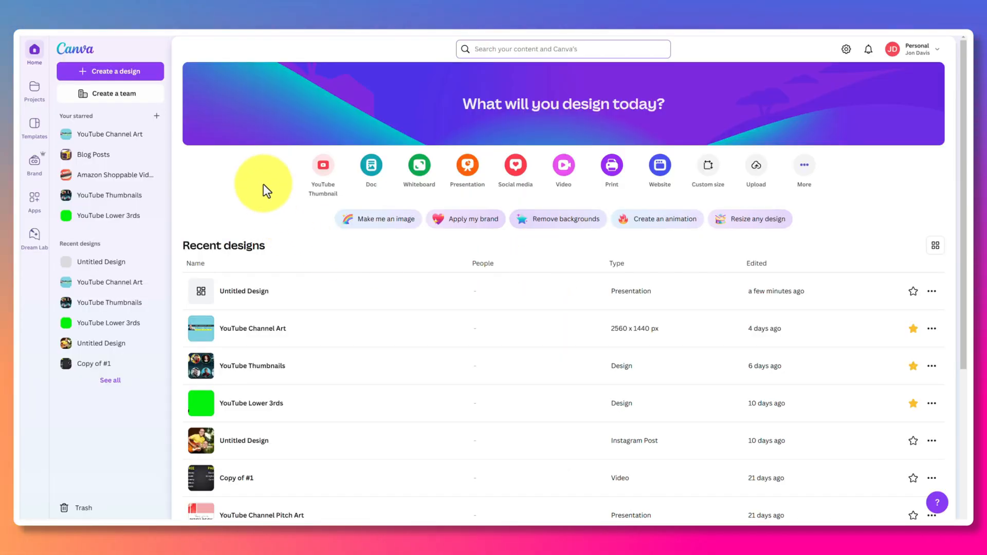
pyautogui.moveTo(212, 149)
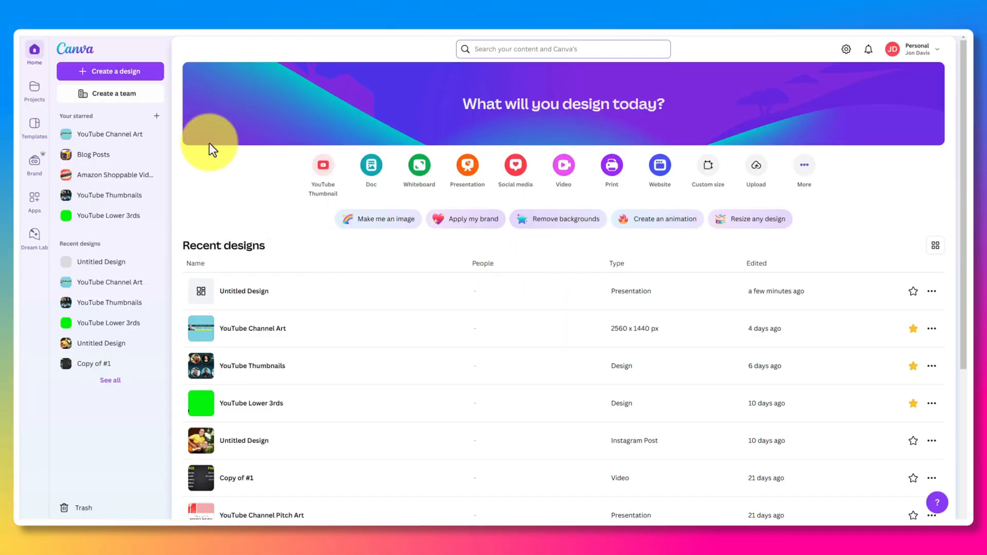
pyautogui.moveTo(467, 169)
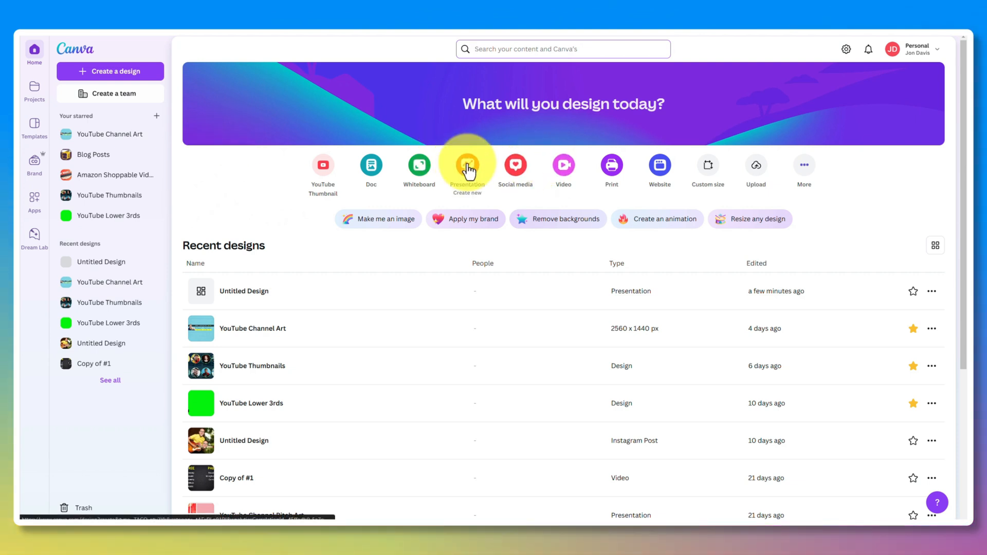
pyautogui.click(467, 166)
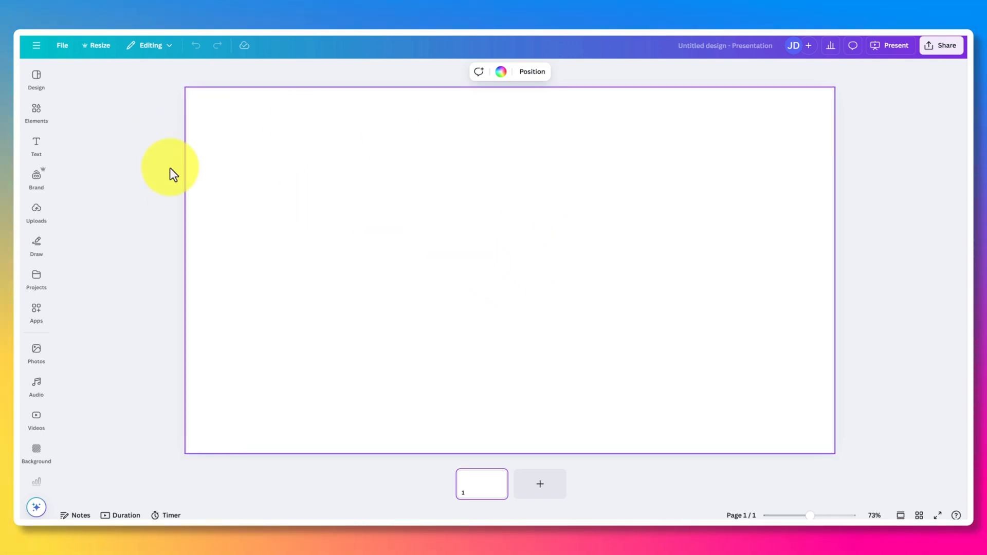
# Apply all 11 pages of the pink pitch deck template and open the recording studio.
pyautogui.click(36, 81)
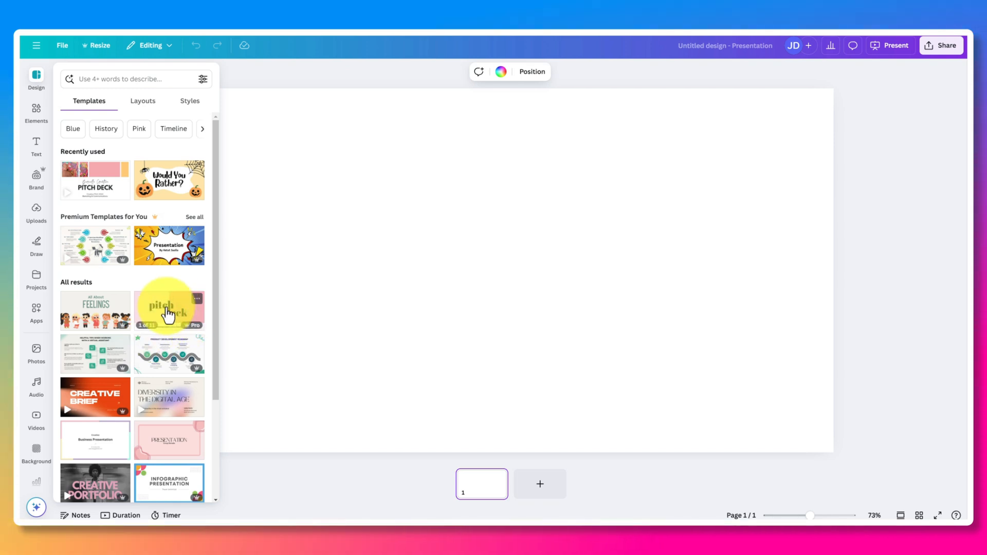
pyautogui.click(169, 309)
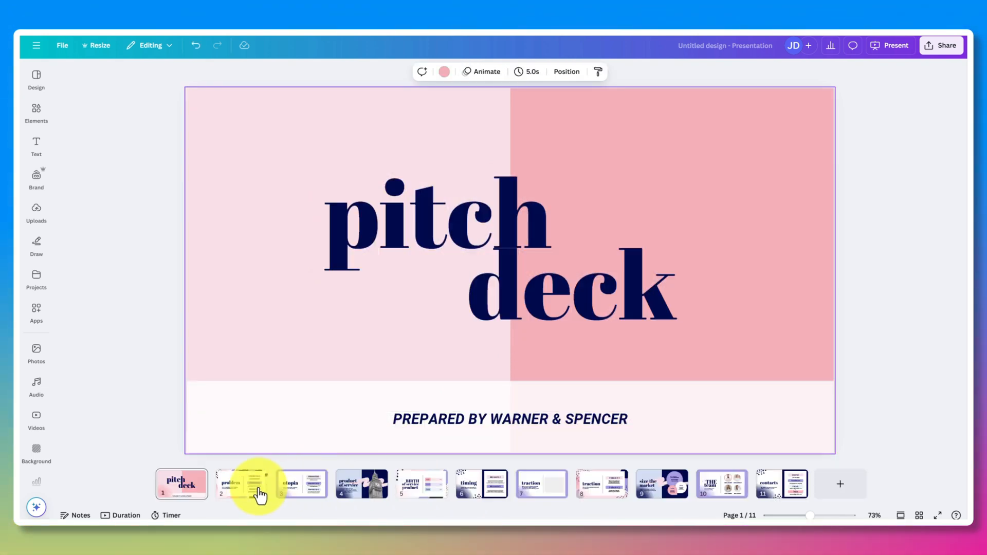
pyautogui.moveTo(890, 175)
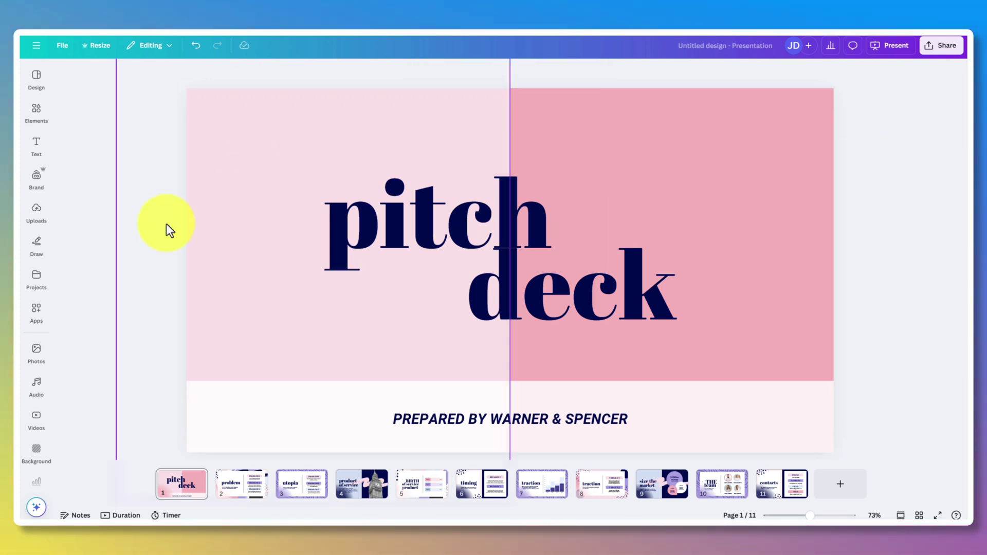
pyautogui.click(36, 213)
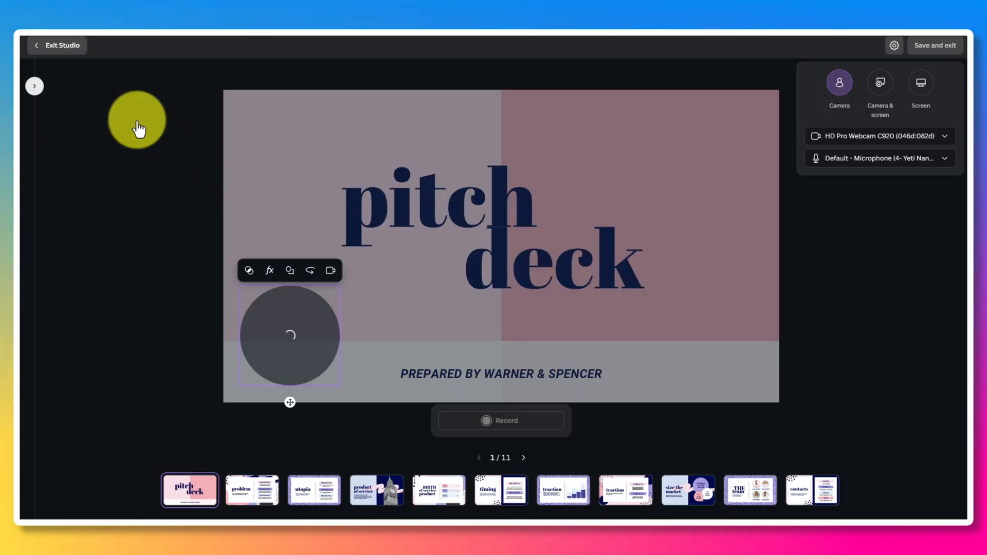
# Choose Camera so the live webcam preview loads in the circular bubble on slide 1.
pyautogui.click(501, 421)
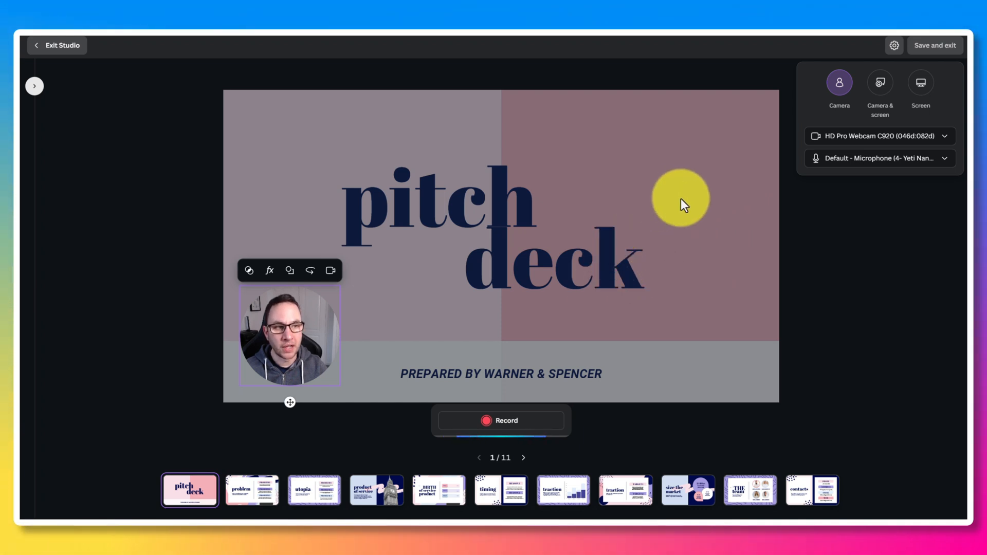
pyautogui.moveTo(307, 170)
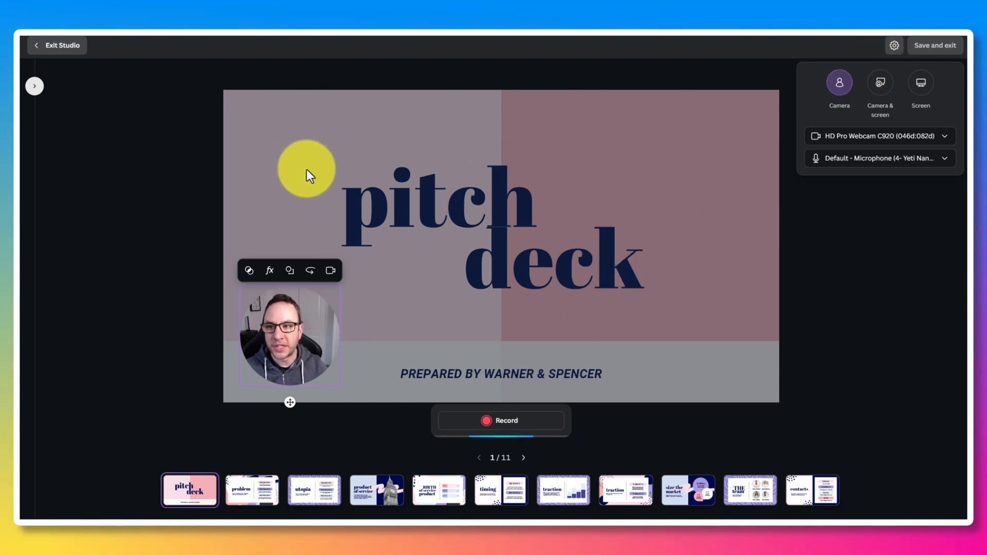
pyautogui.moveTo(371, 261)
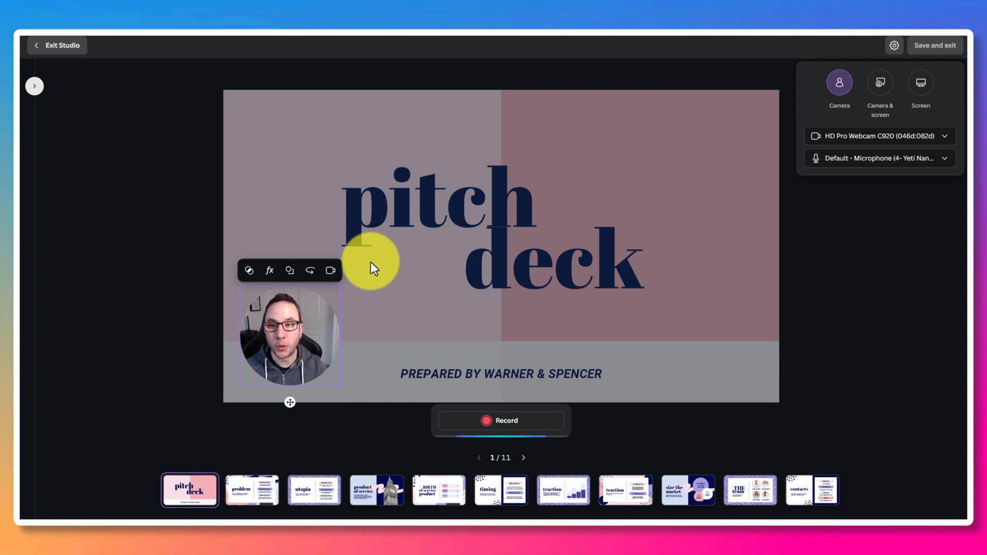
pyautogui.moveTo(323, 118)
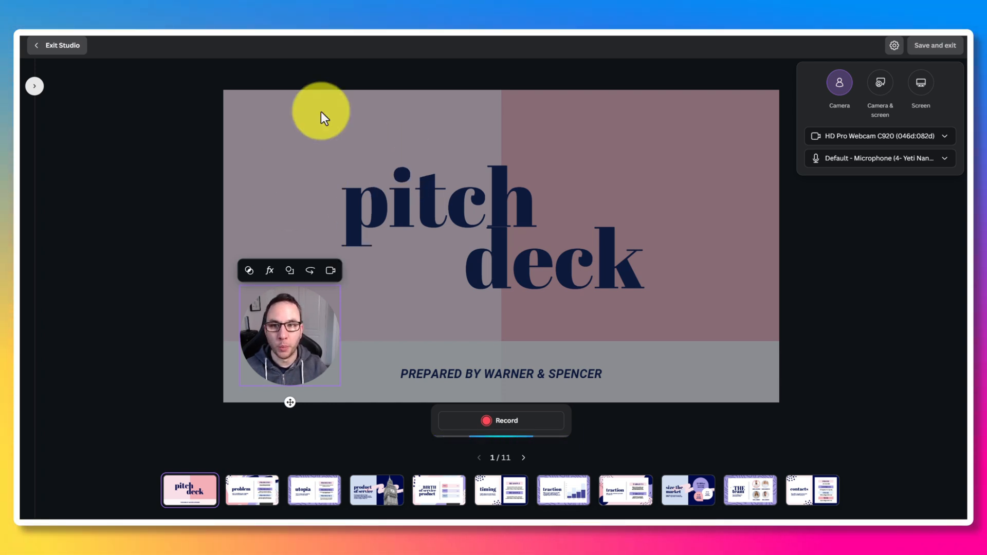
pyautogui.moveTo(359, 151)
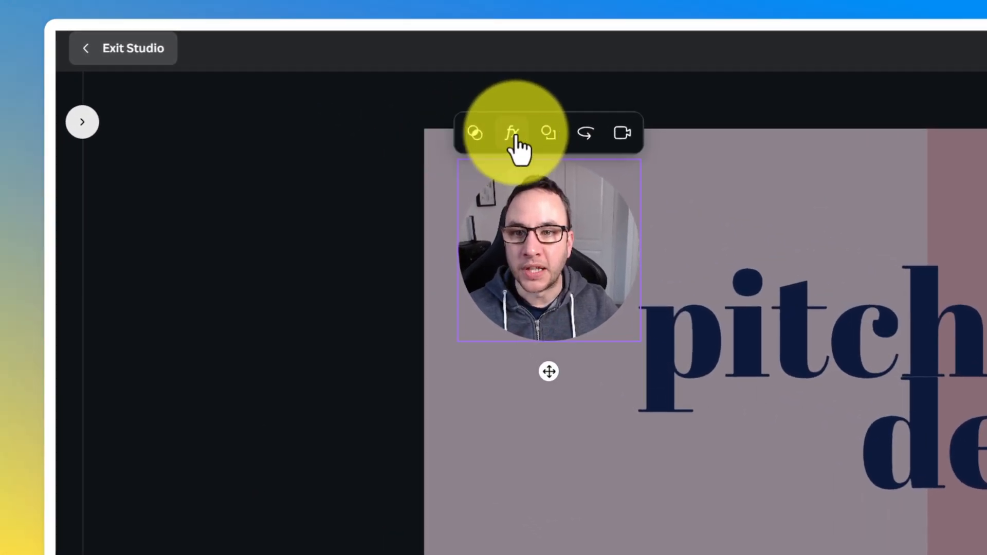
# Review the webcam filters and skin-smoothing effects, then drag the bubble to the bottom-left corner.
pyautogui.click(474, 133)
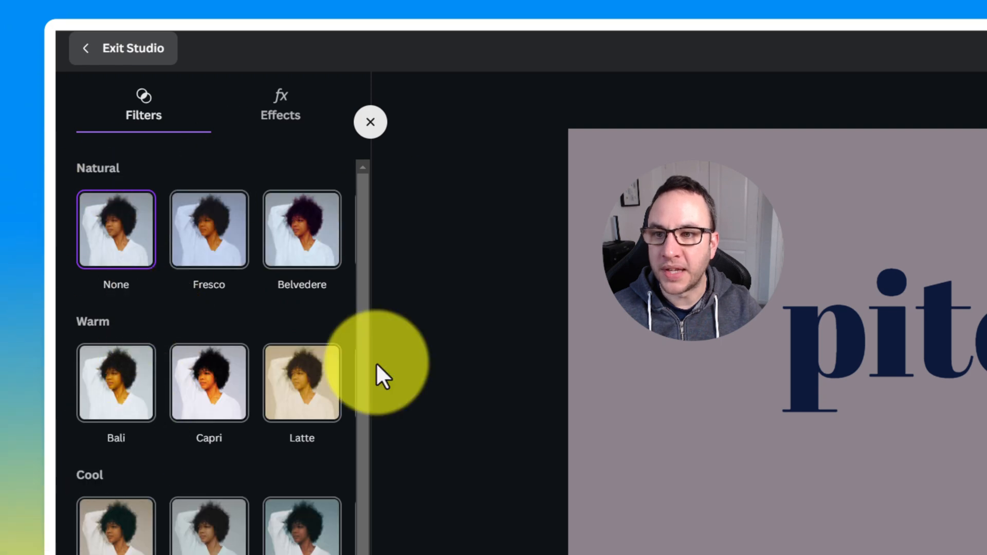
pyautogui.click(280, 106)
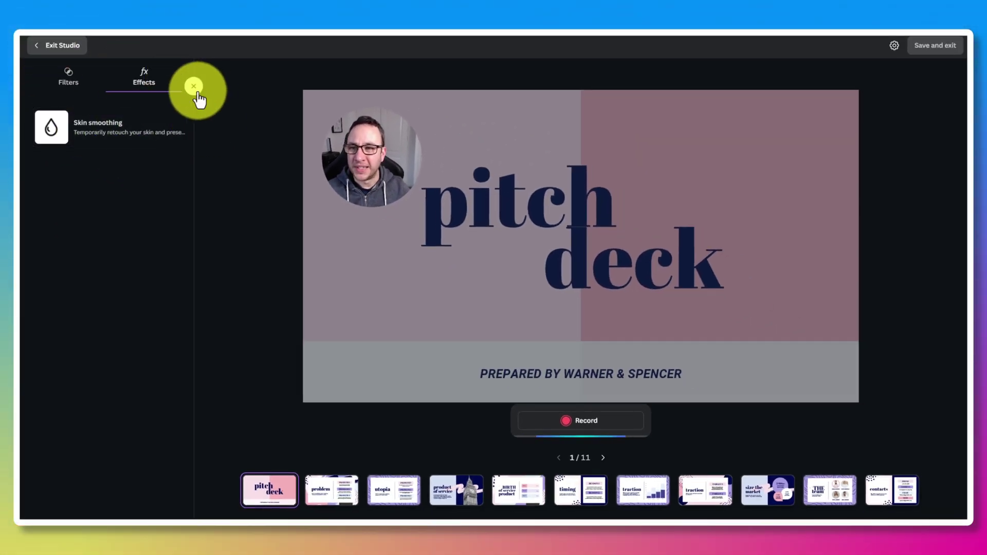
pyautogui.click(194, 86)
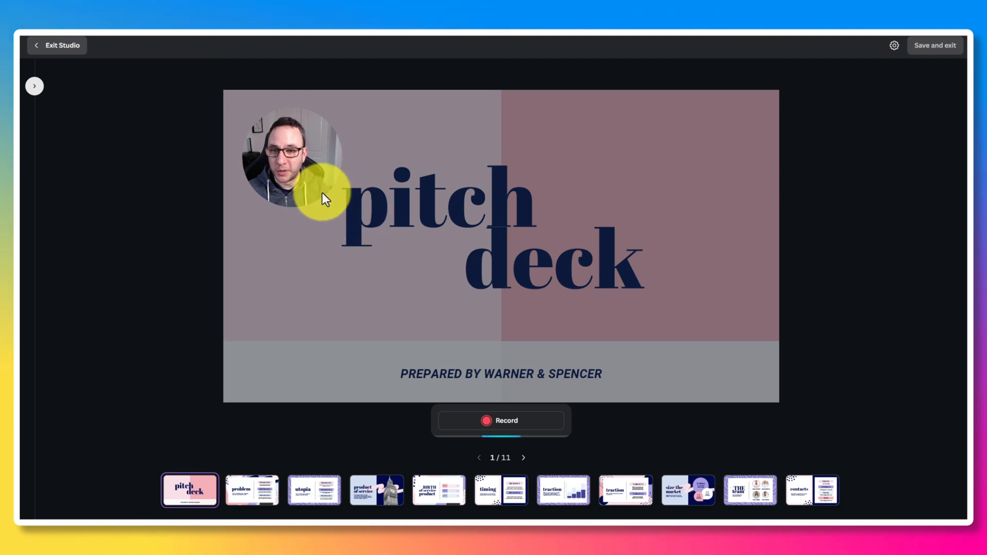
pyautogui.click(292, 157)
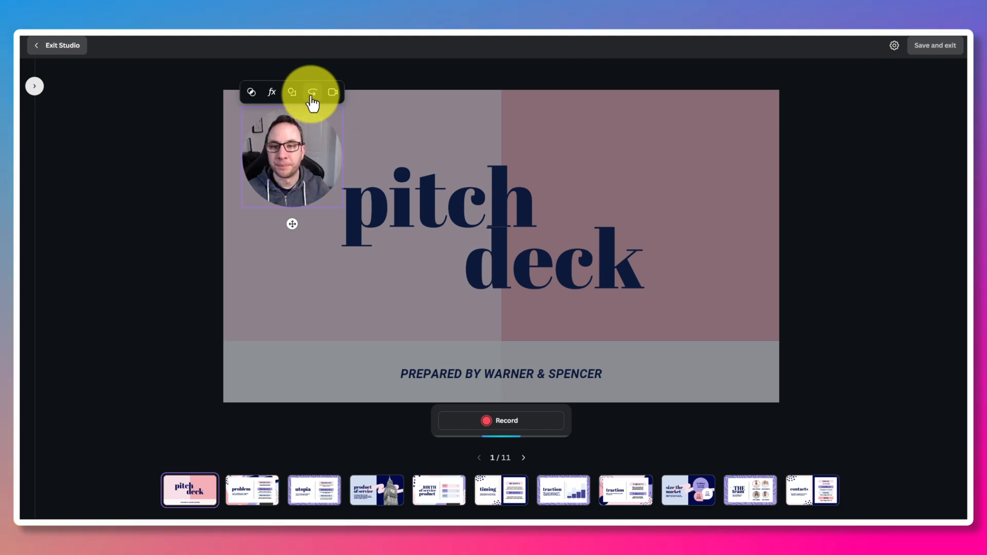
pyautogui.moveTo(292, 157); pyautogui.dragTo(284, 248)
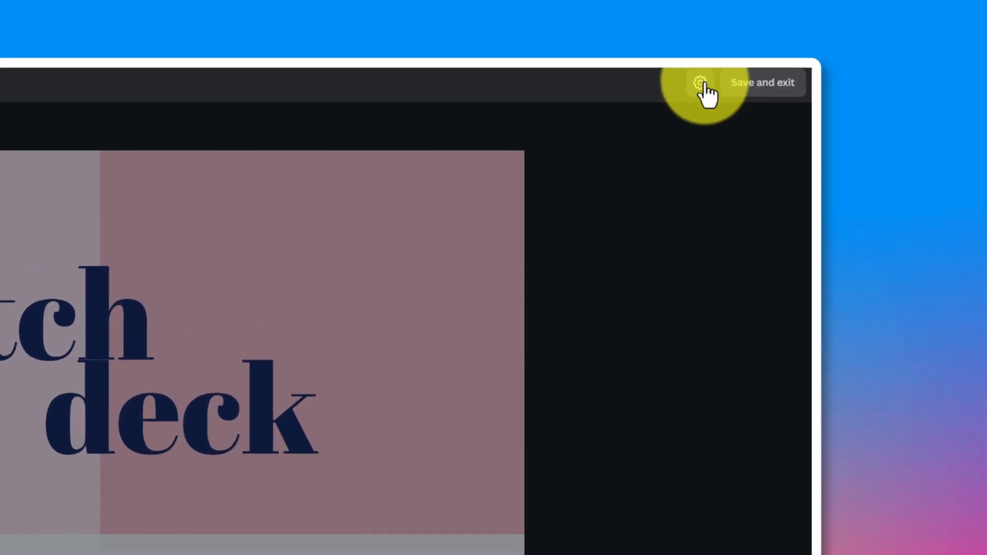
# Open the recording settings and browse the slide thumbnails to the utopia slide (3 of 11).
pyautogui.click(699, 83)
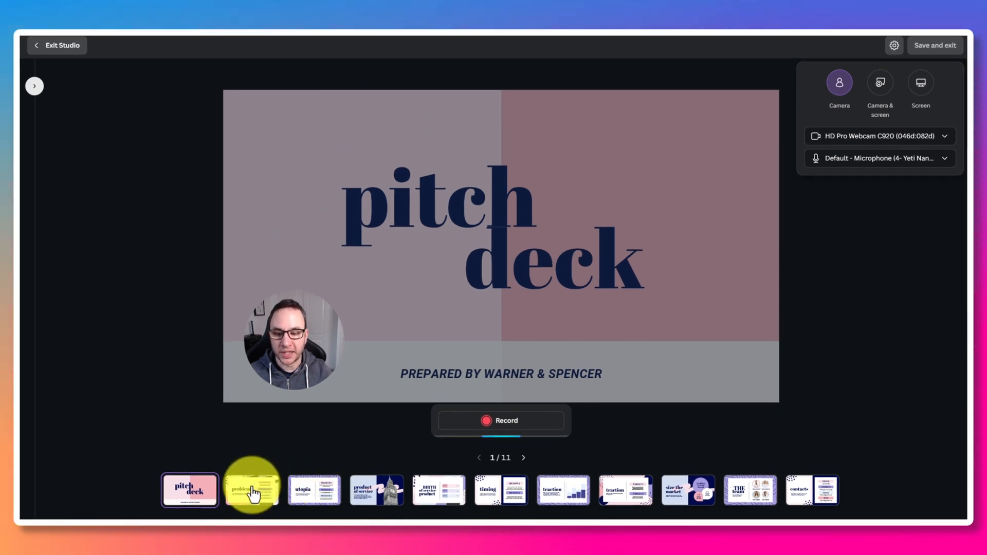
pyautogui.click(314, 490)
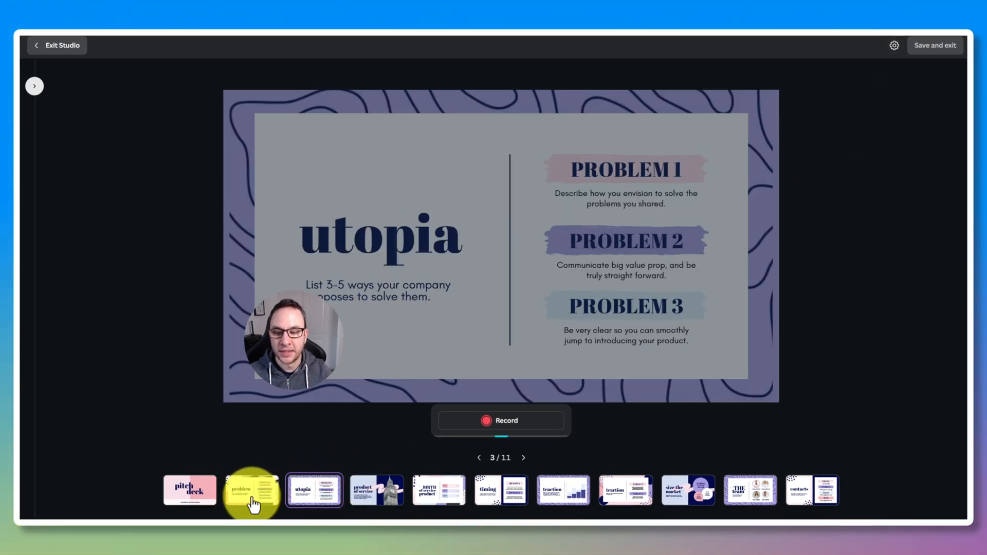
pyautogui.click(252, 490)
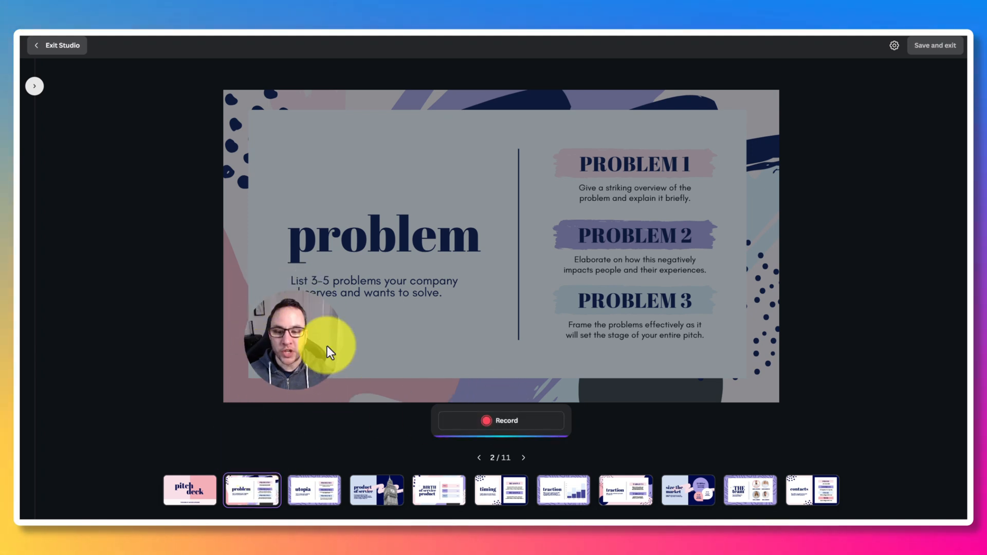
pyautogui.moveTo(333, 490)
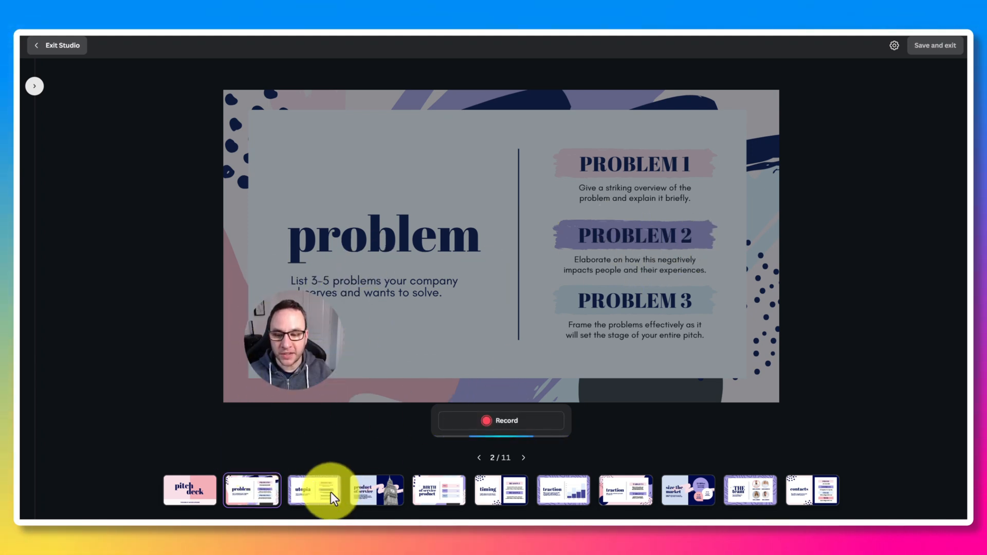
pyautogui.click(190, 490)
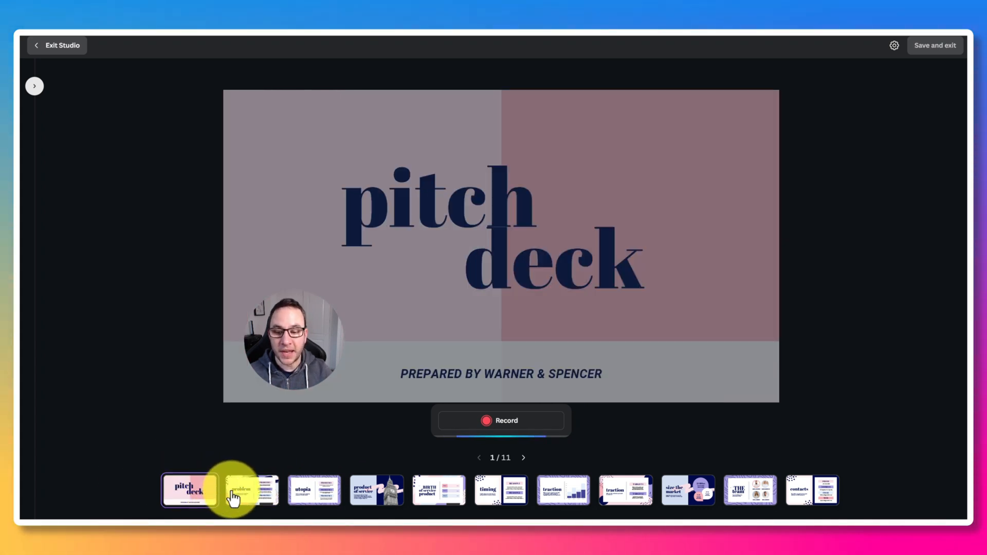
pyautogui.click(252, 490)
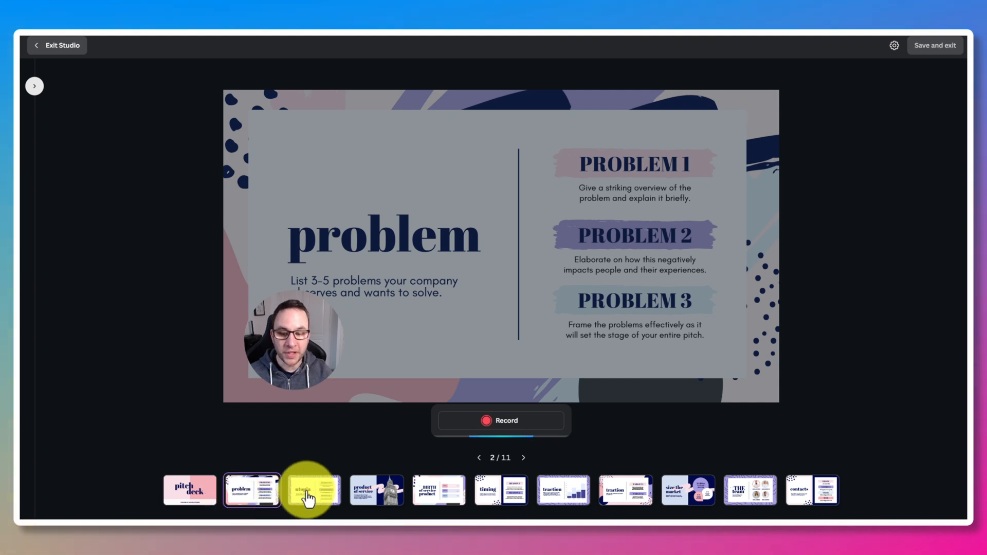
pyautogui.click(313, 491)
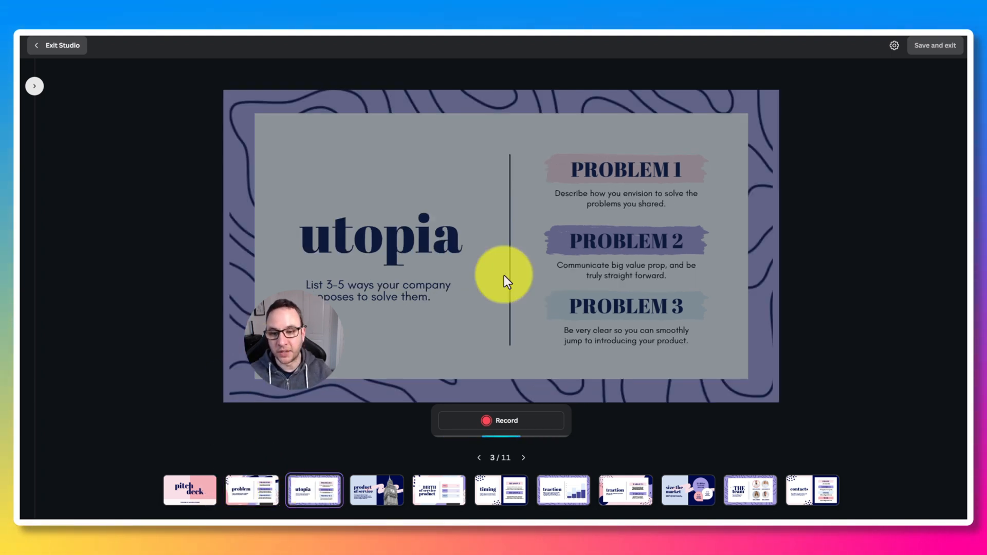
# Reopen the recording settings and keep the HD webcam as the camera.
pyautogui.click(894, 46)
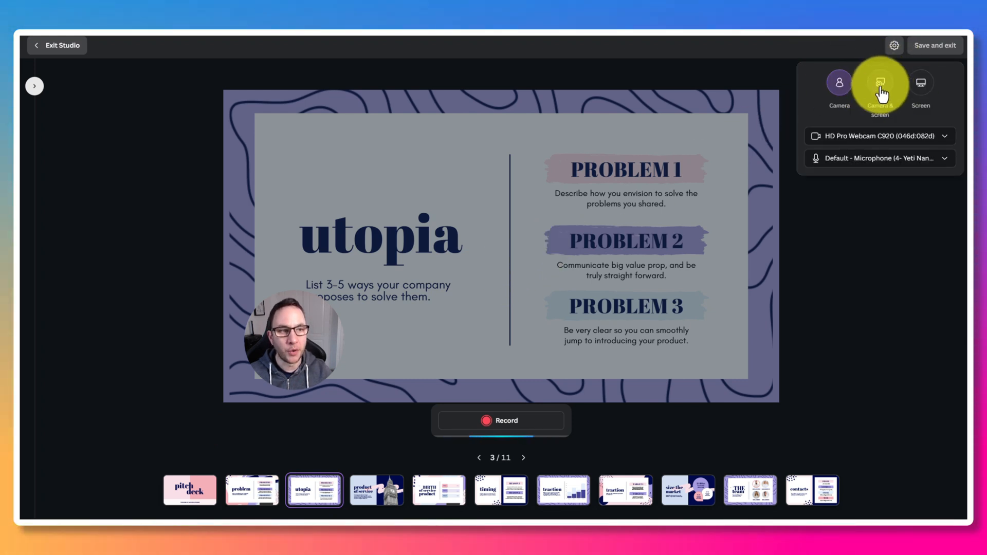
pyautogui.click(942, 136)
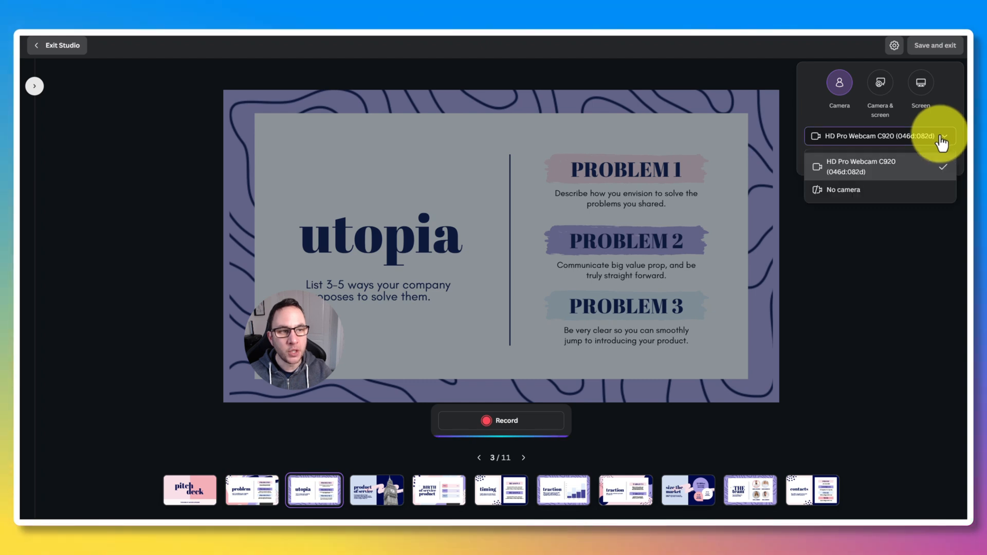
pyautogui.click(875, 158)
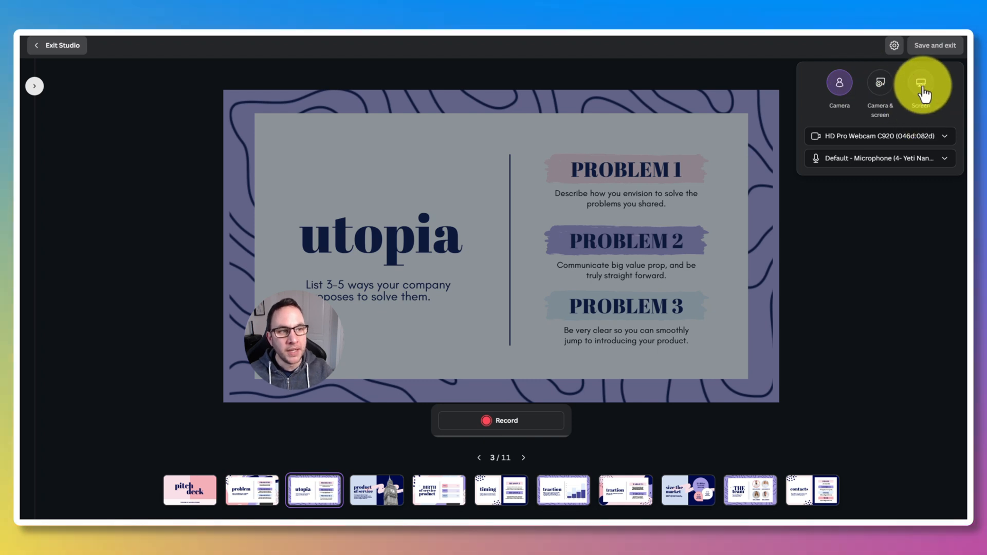
pyautogui.moveTo(880, 85)
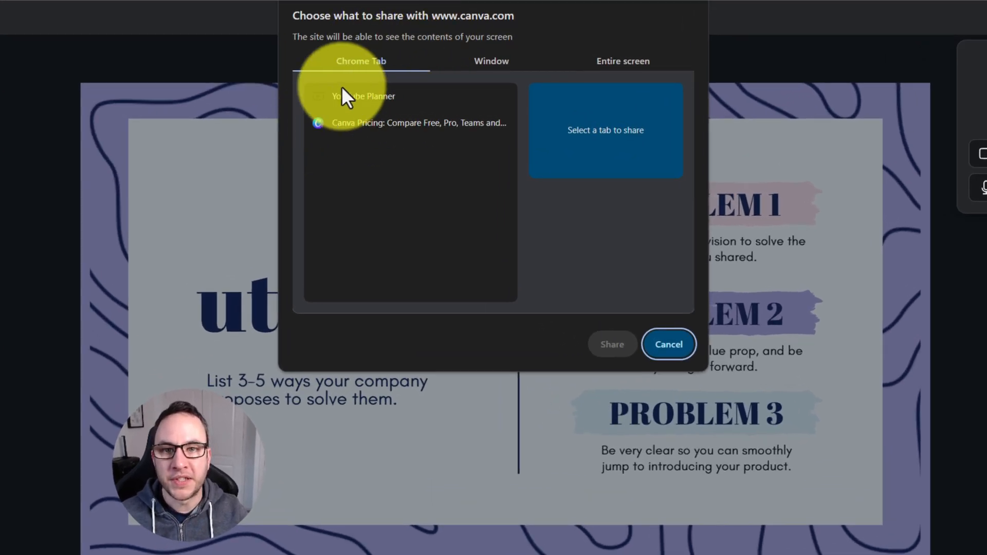
pyautogui.moveTo(356, 123)
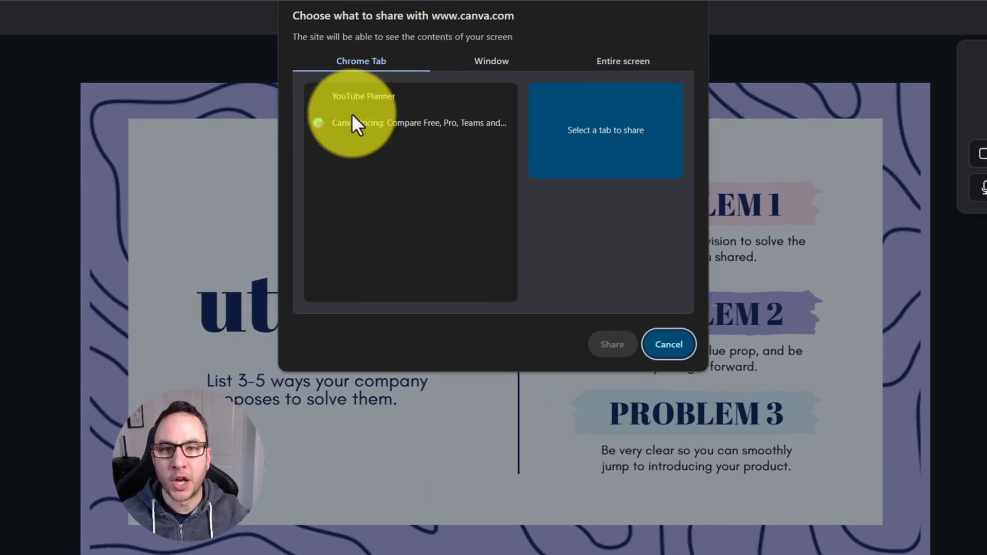
# Check the Window options, then pick Entire screen as the share source.
pyautogui.click(491, 61)
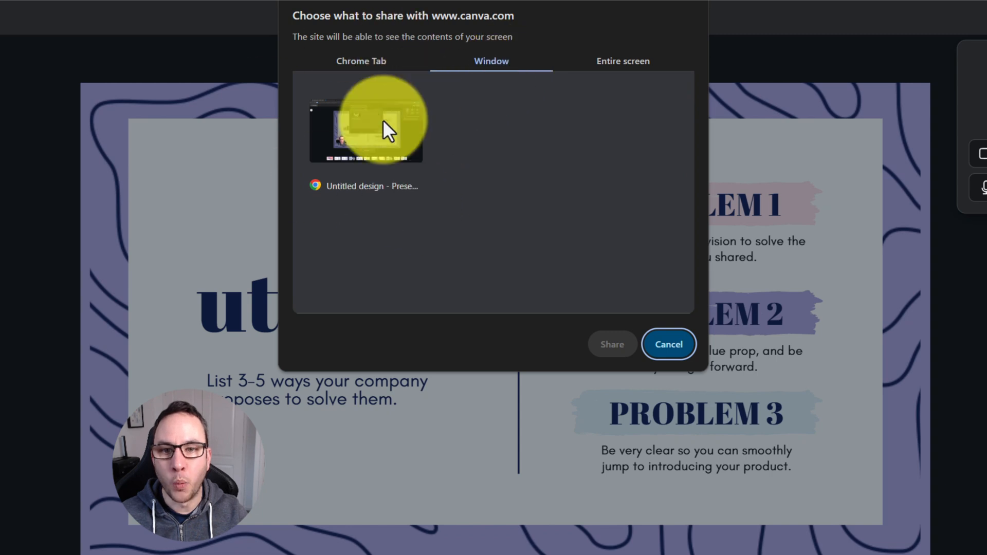
pyautogui.moveTo(432, 210)
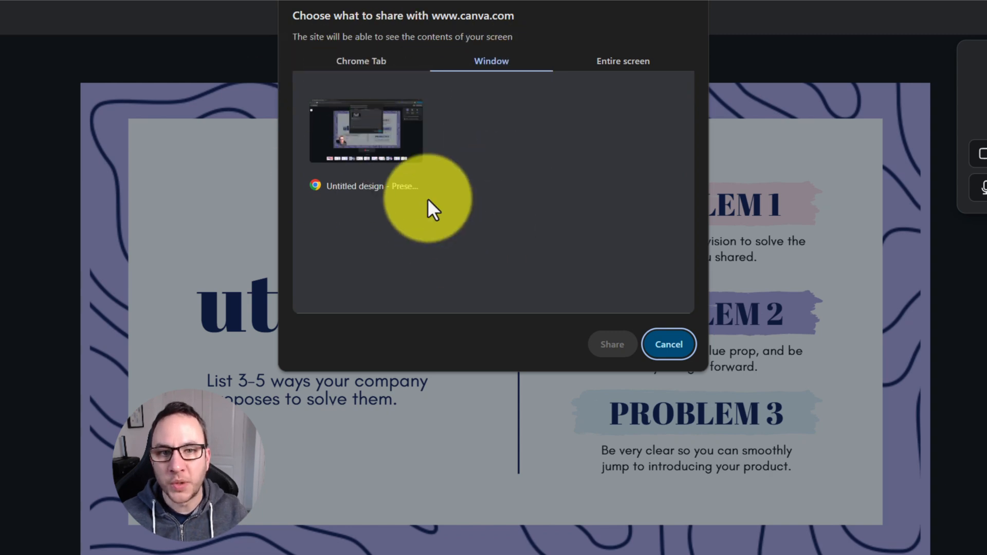
pyautogui.moveTo(513, 236)
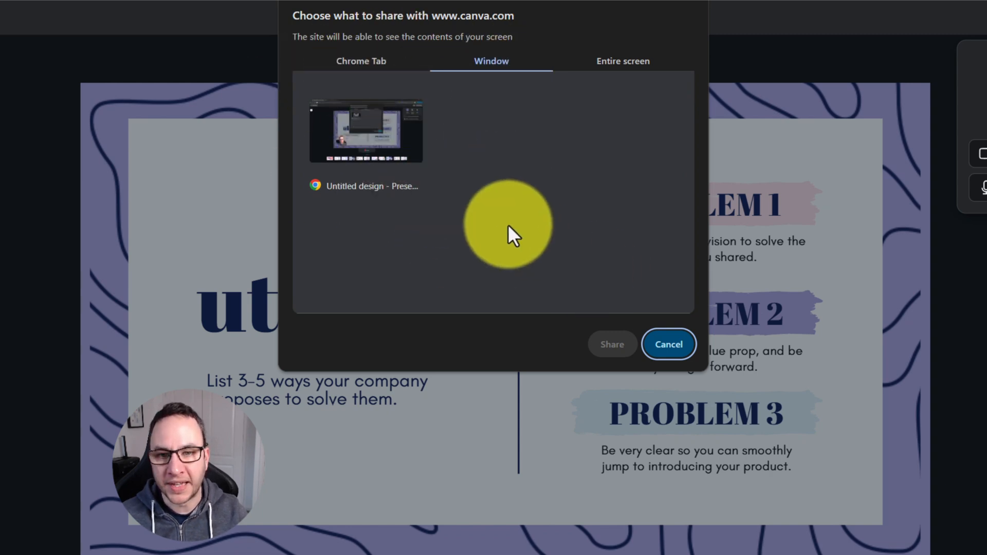
pyautogui.moveTo(507, 179)
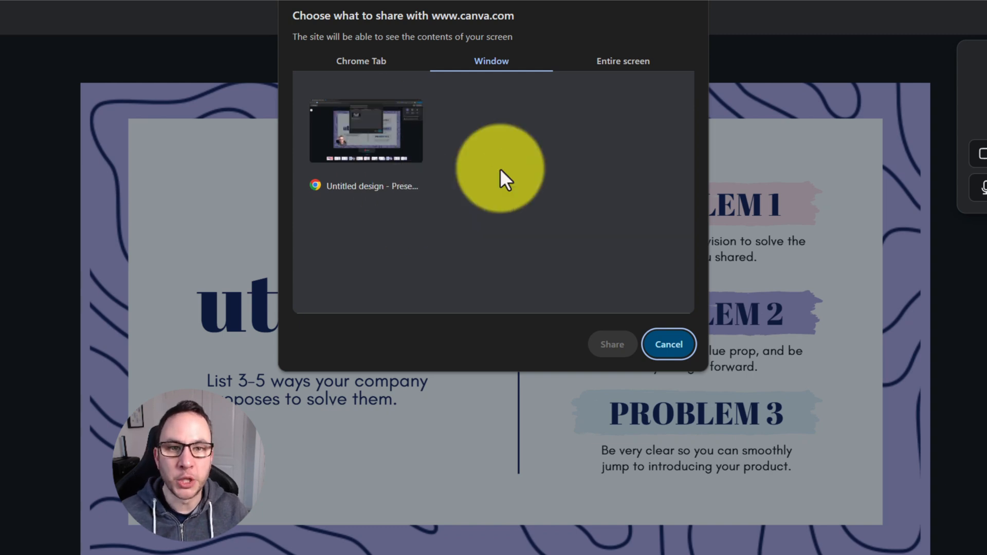
pyautogui.click(621, 60)
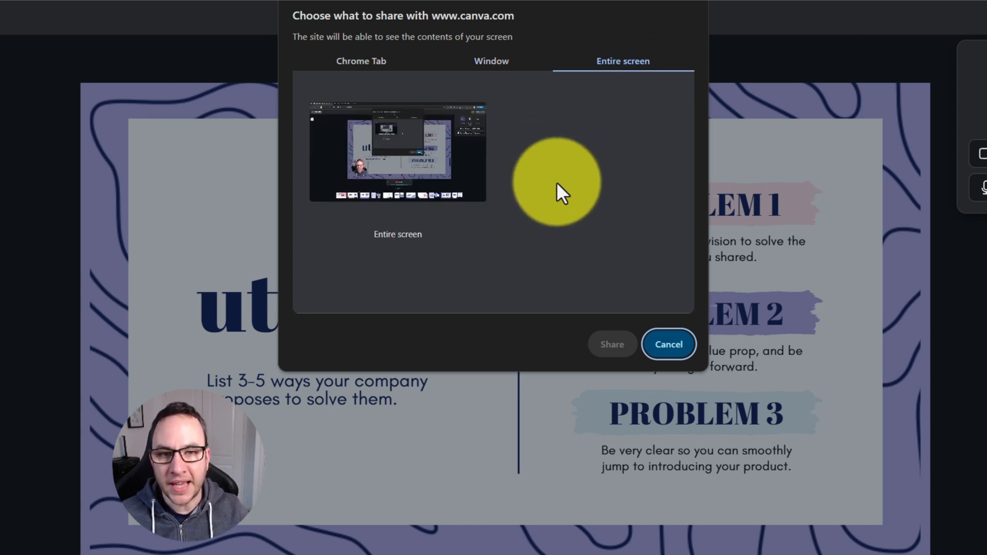
pyautogui.click(398, 151)
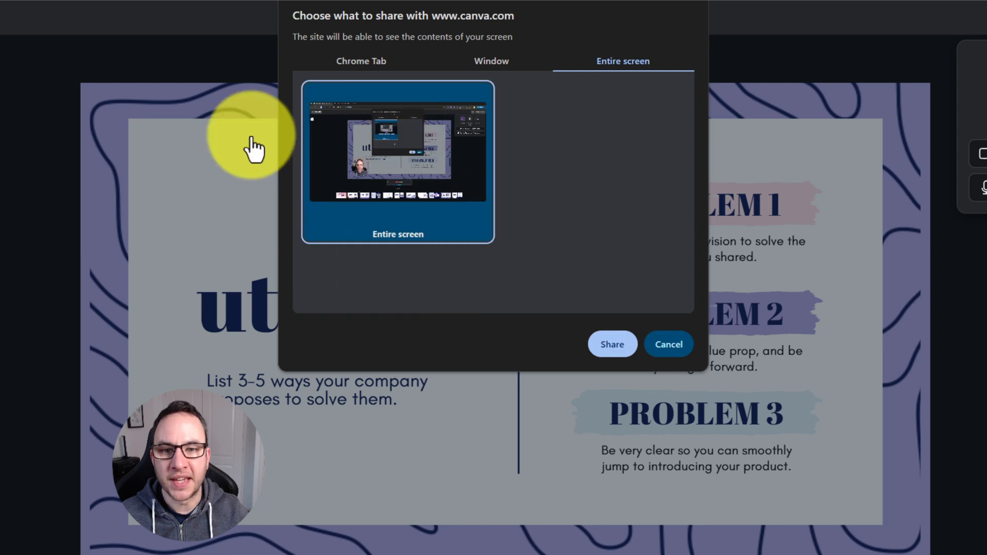
pyautogui.moveTo(434, 160)
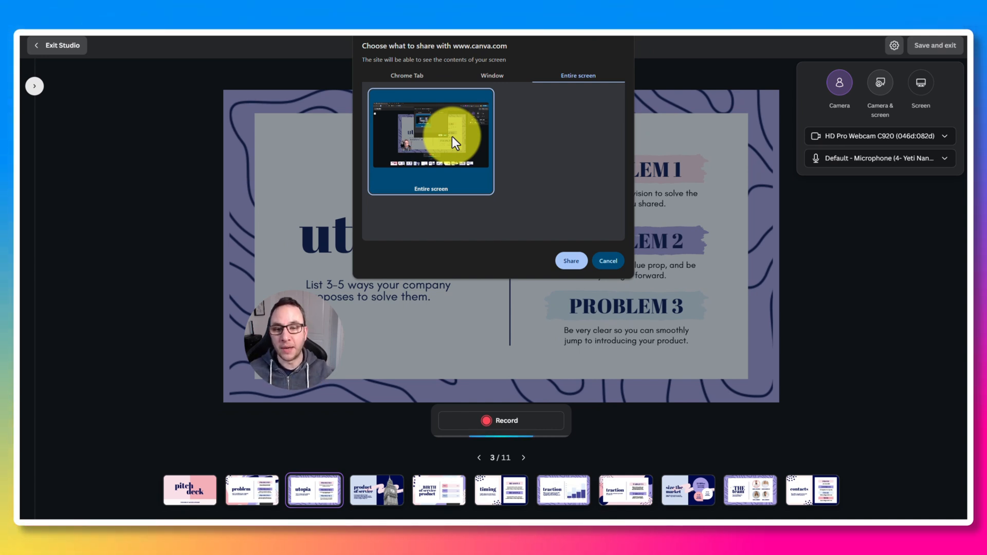
pyautogui.moveTo(478, 198)
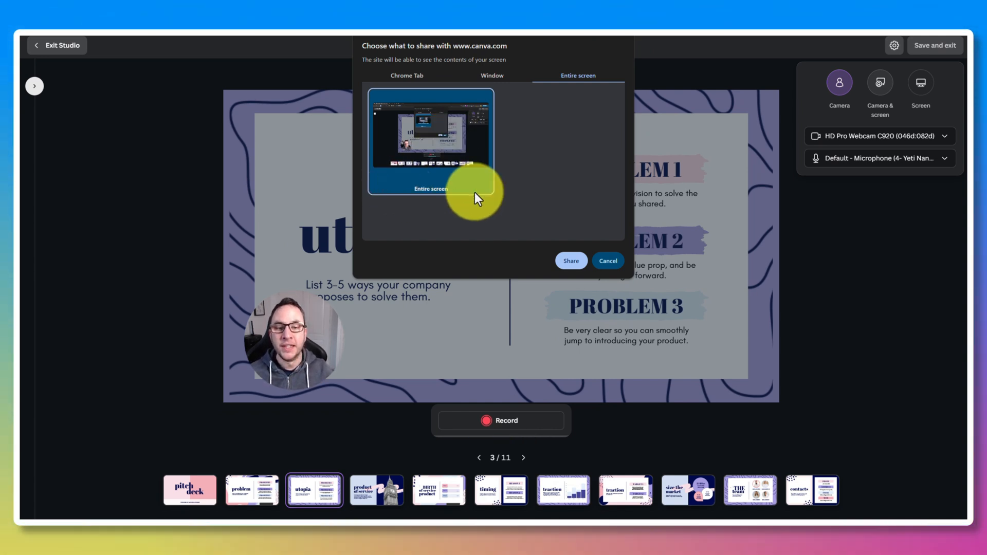
pyautogui.moveTo(569, 261)
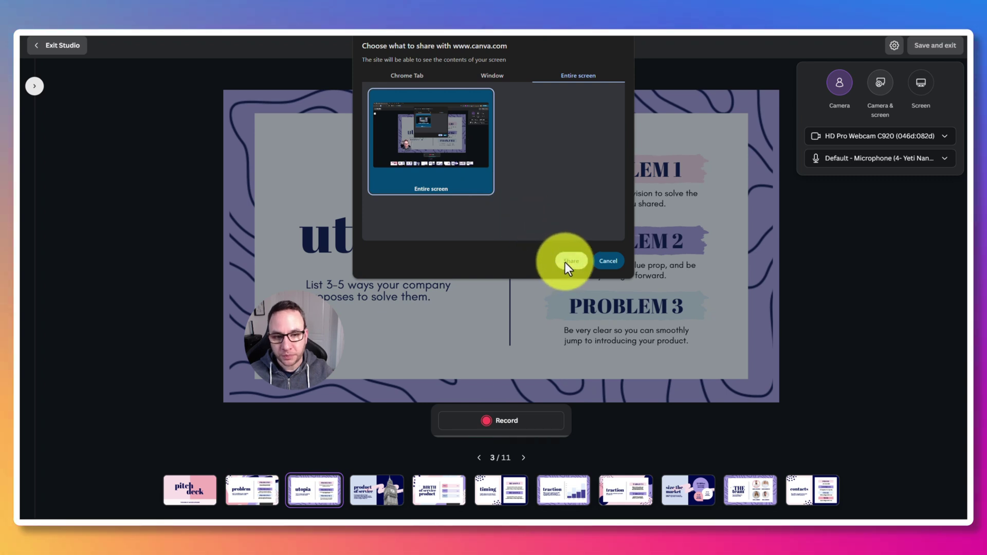
pyautogui.click(570, 261)
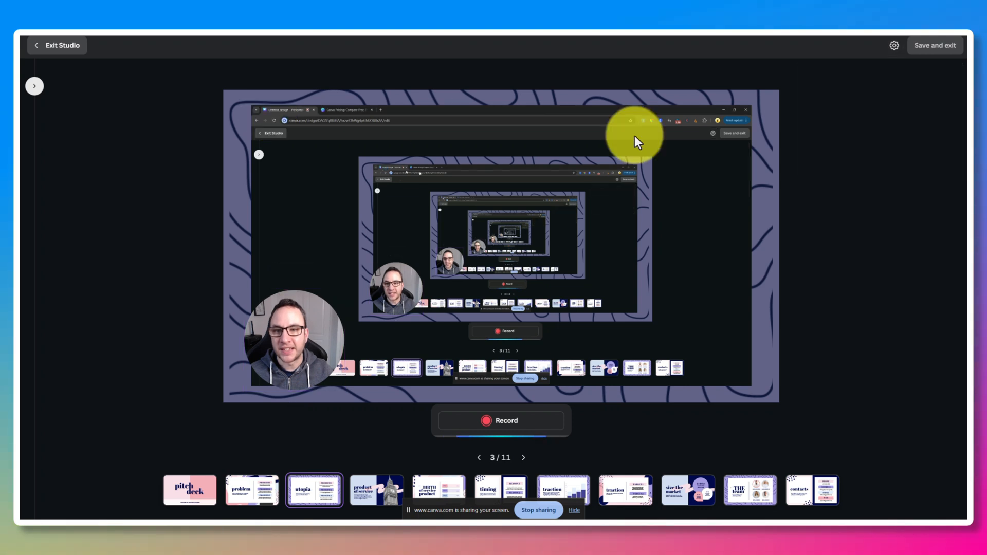
pyautogui.moveTo(777, 110)
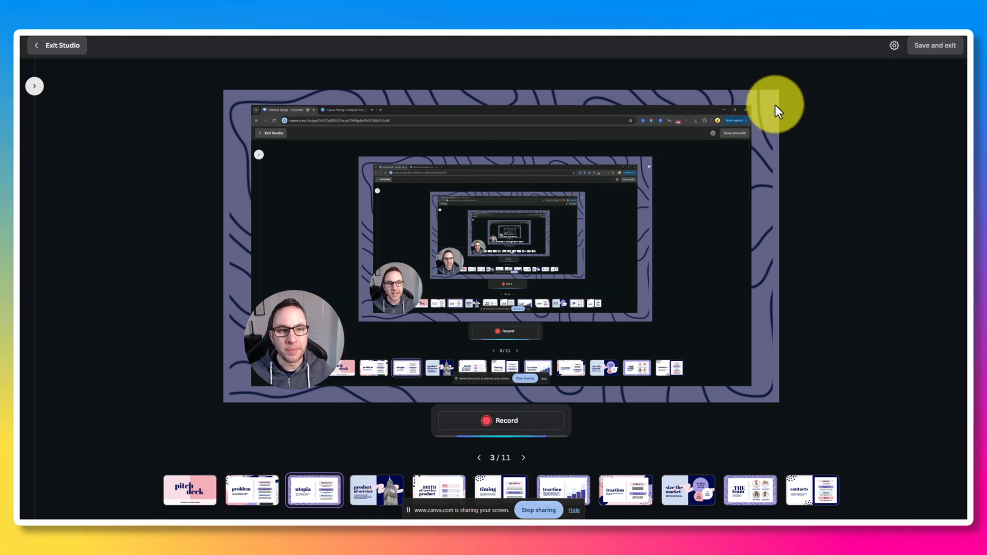
pyautogui.moveTo(686, 258)
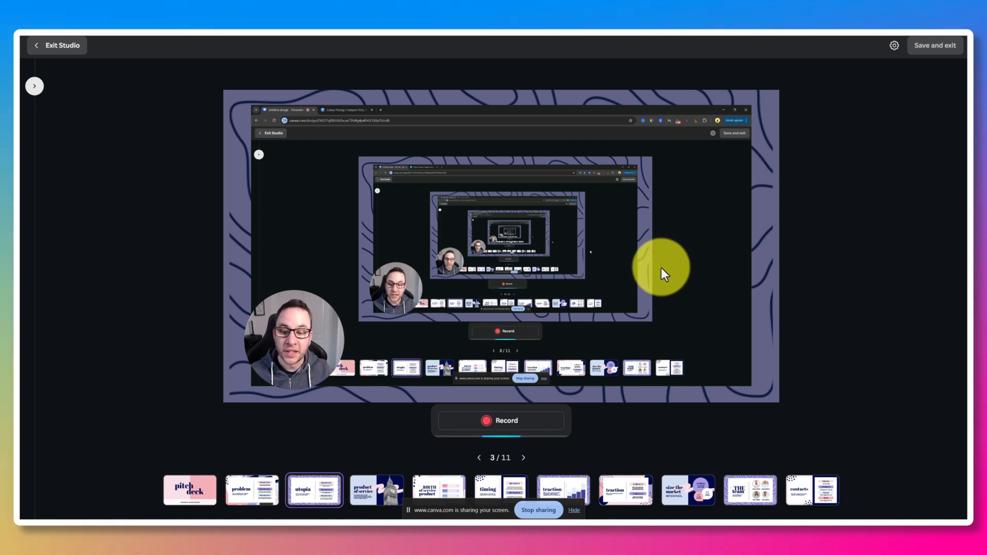
pyautogui.moveTo(389, 434)
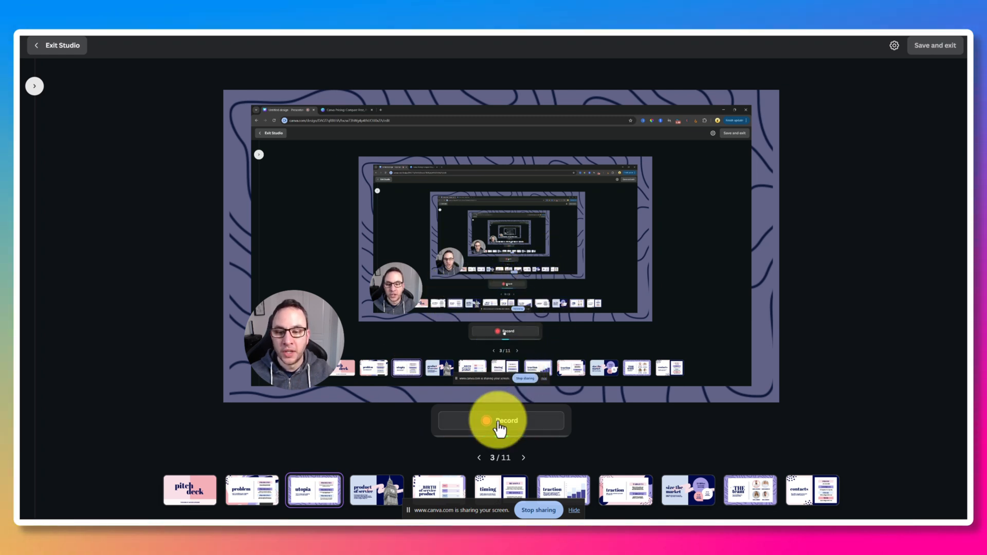
# Record the desktop with the webcam circle for slide 3, tidying a desktop shortcut meanwhile.
pyautogui.click(502, 421)
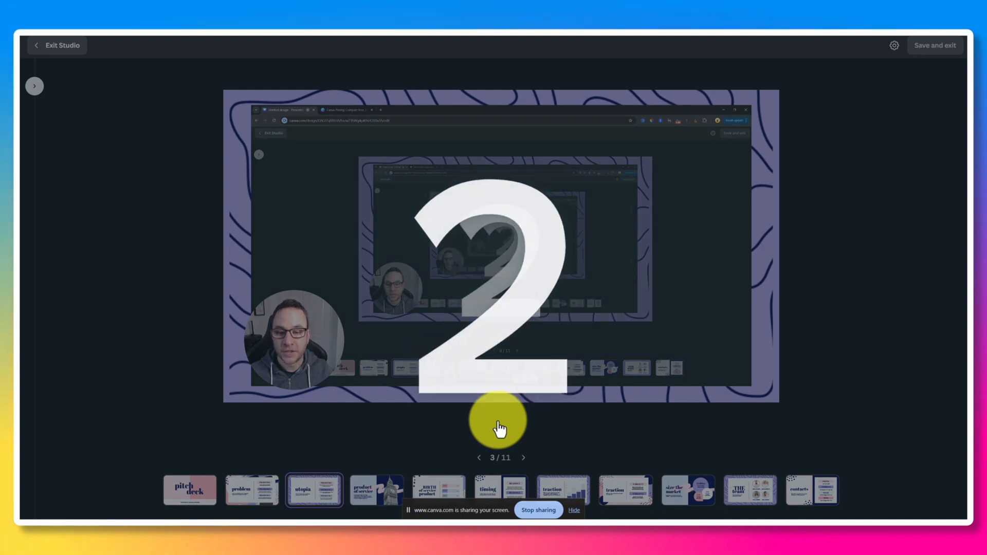
pyautogui.click(500, 421)
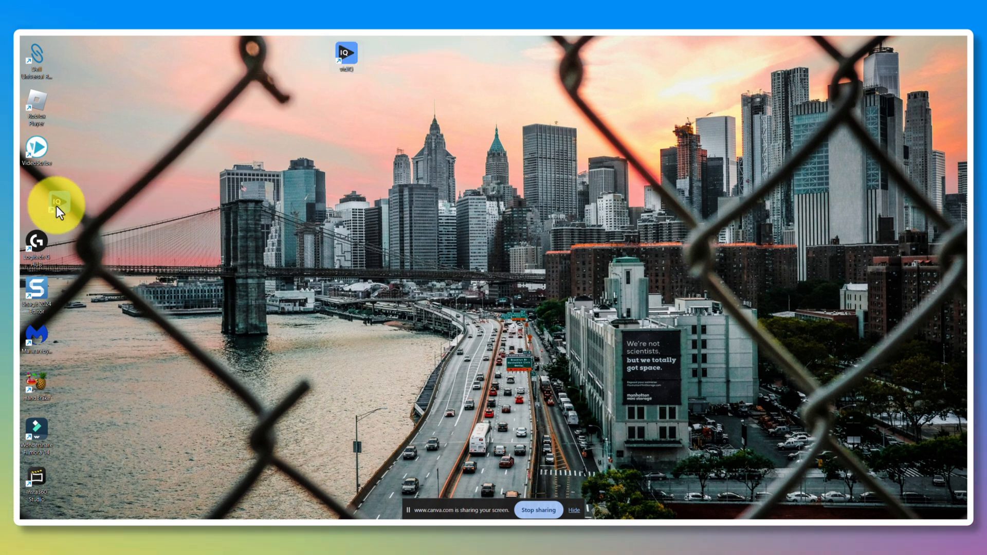
pyautogui.moveTo(346, 54); pyautogui.dragTo(37, 191)
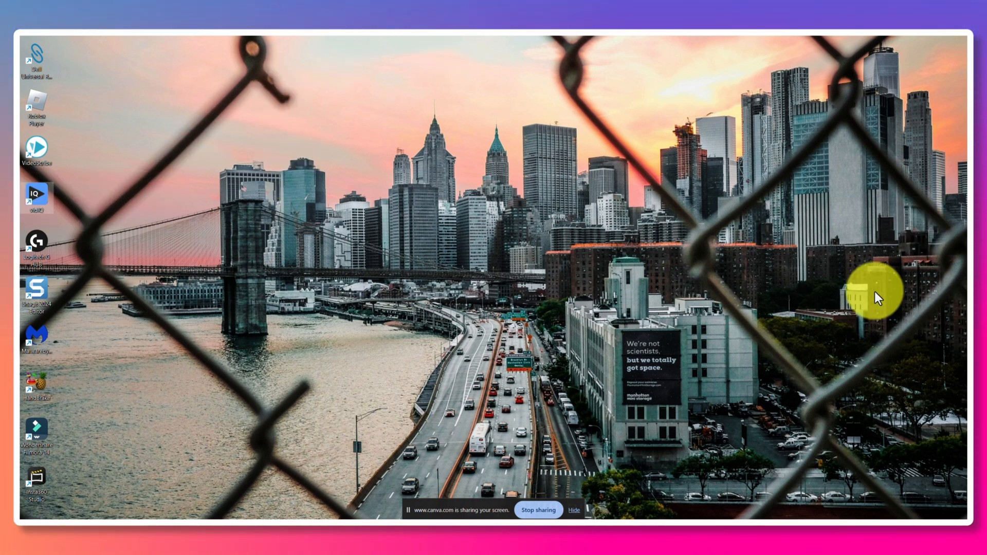
pyautogui.moveTo(348, 207)
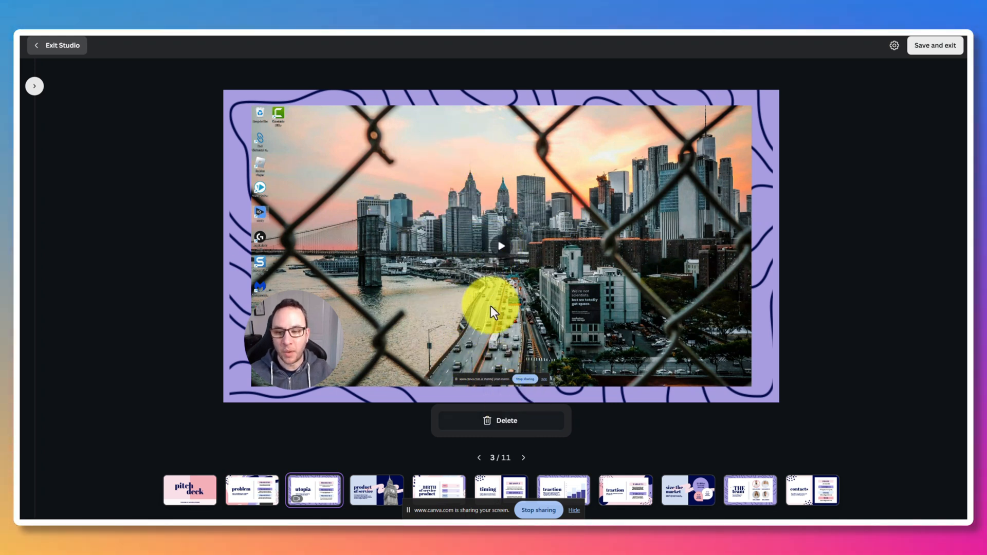
pyautogui.moveTo(460, 309)
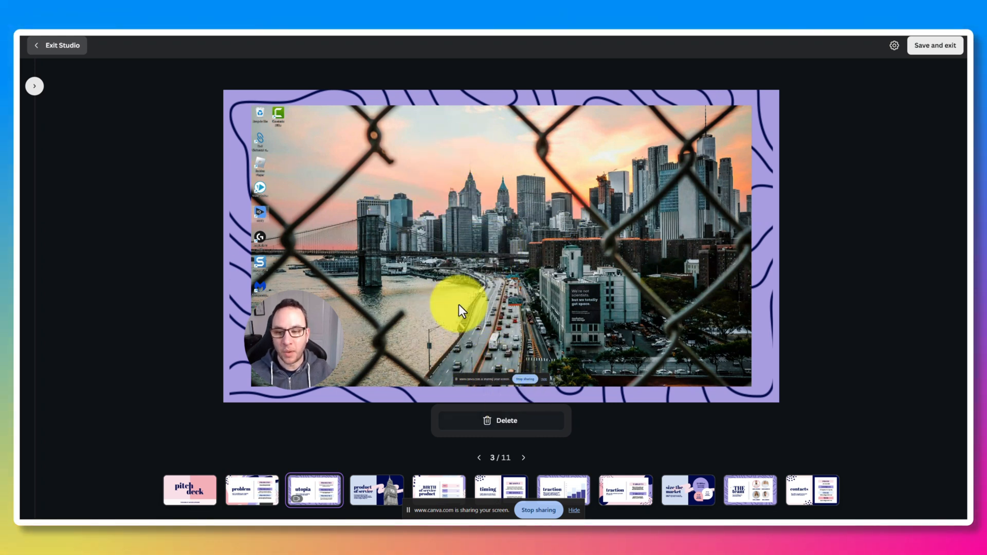
pyautogui.moveTo(353, 406)
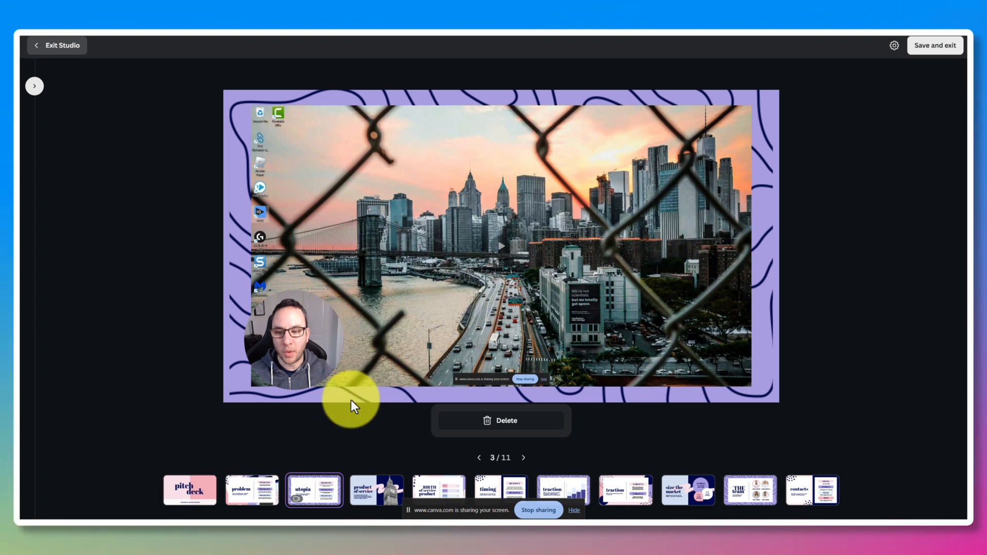
# Advance the recording studio to slide 4 of 11.
pyautogui.click(376, 490)
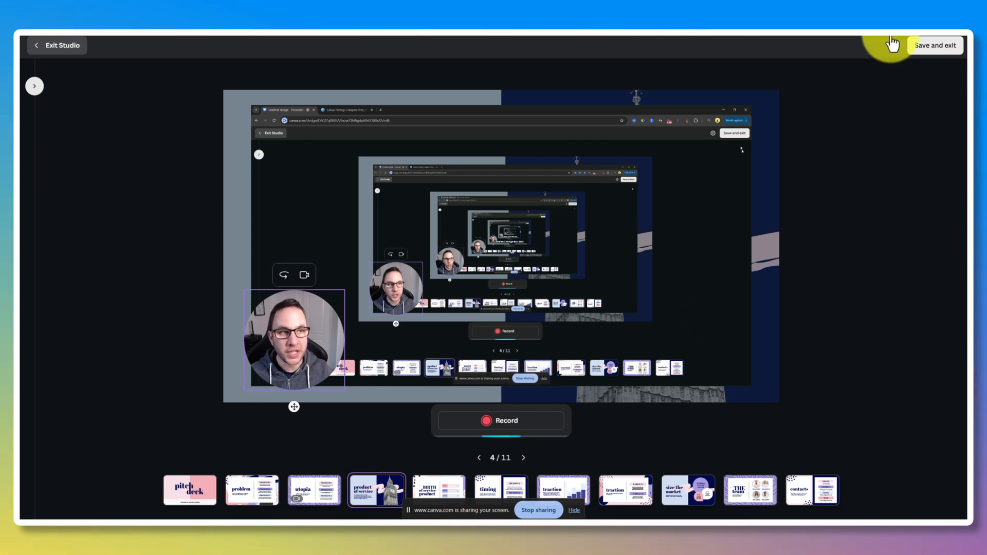
# Switch the recording source from Camera & screen to camera only.
pyautogui.click(893, 45)
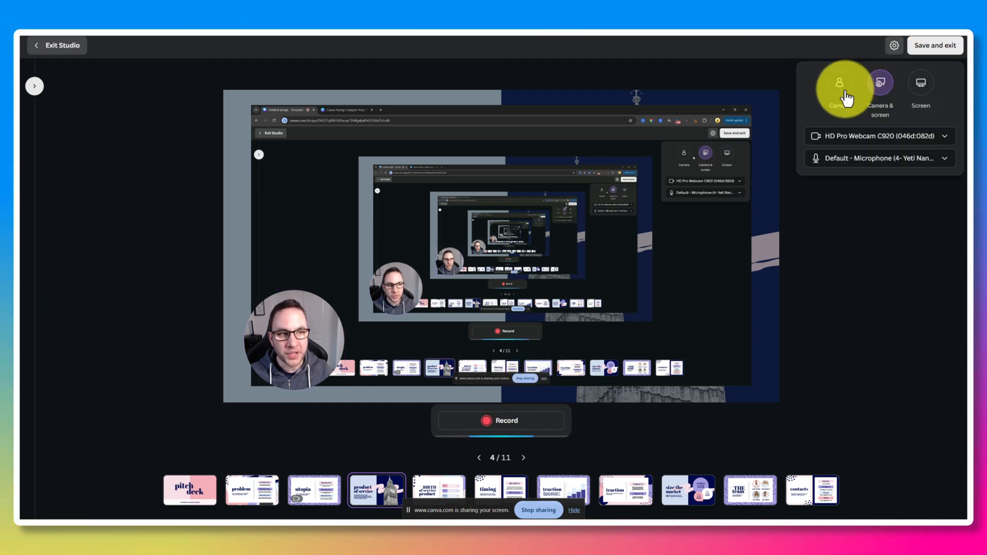
pyautogui.click(839, 88)
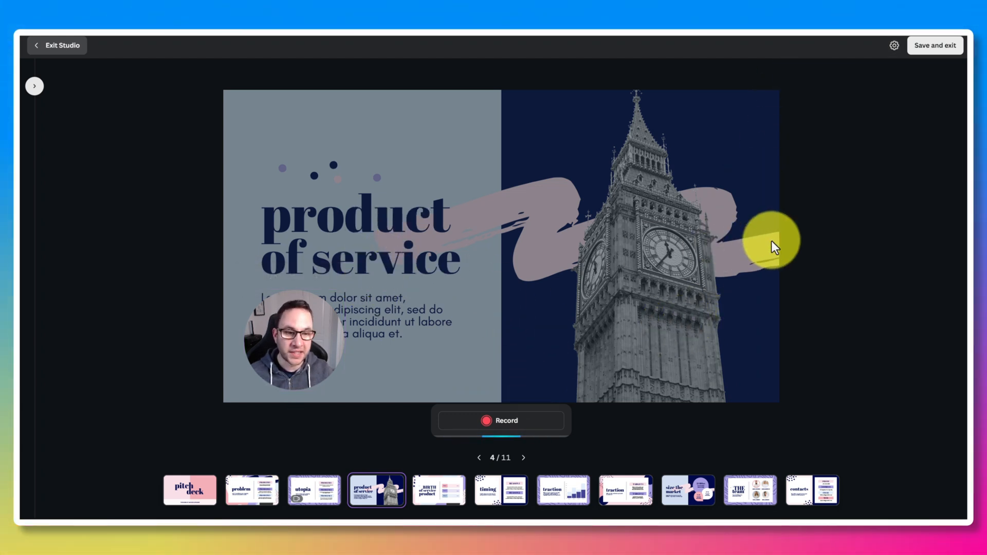
pyautogui.moveTo(153, 53)
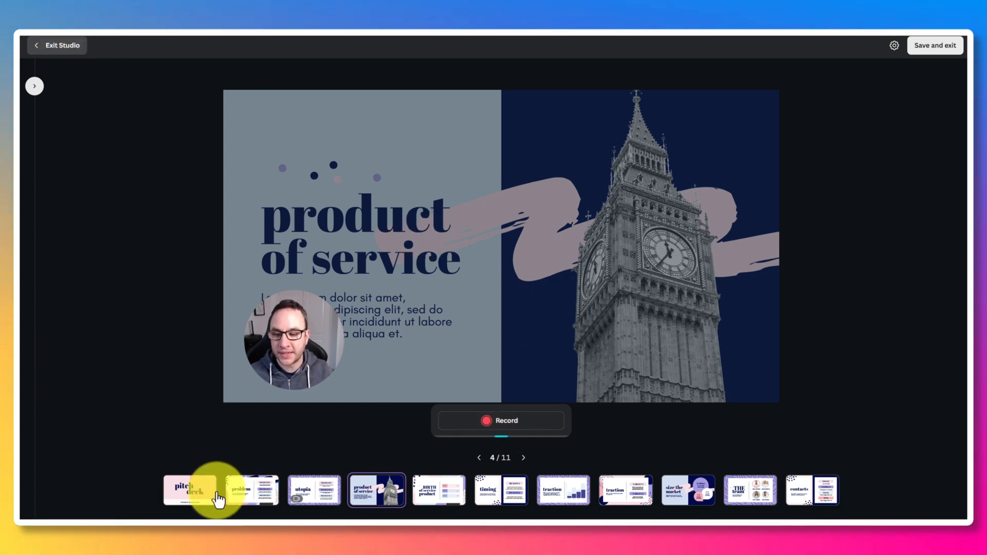
# Record a short camera-only webcam clip on the title slide (1 of 11).
pyautogui.click(190, 491)
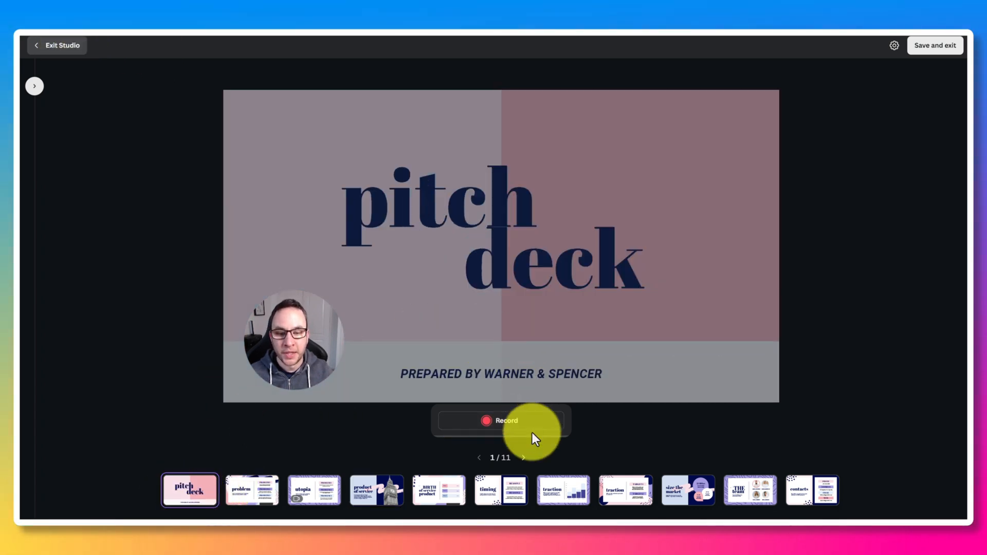
pyautogui.click(500, 421)
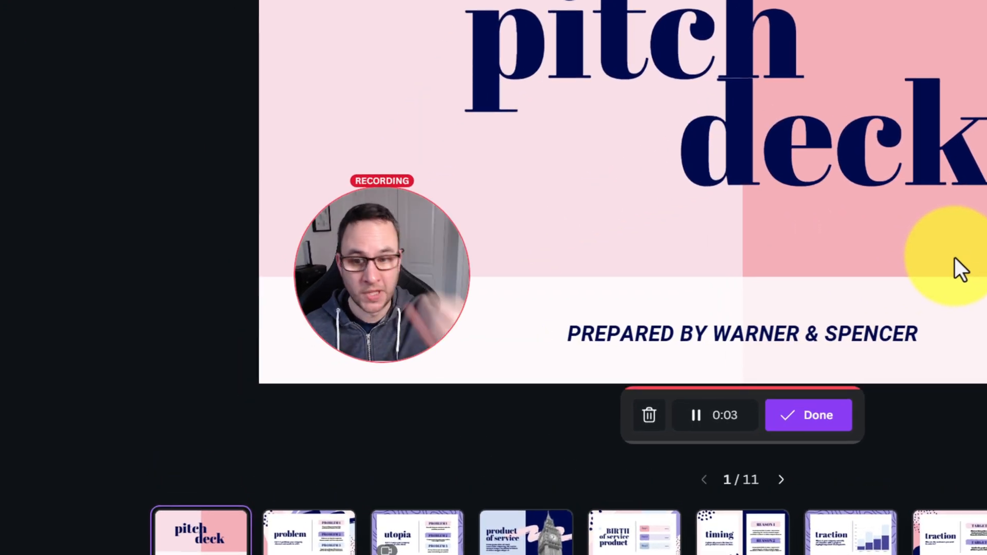
pyautogui.moveTo(223, 343)
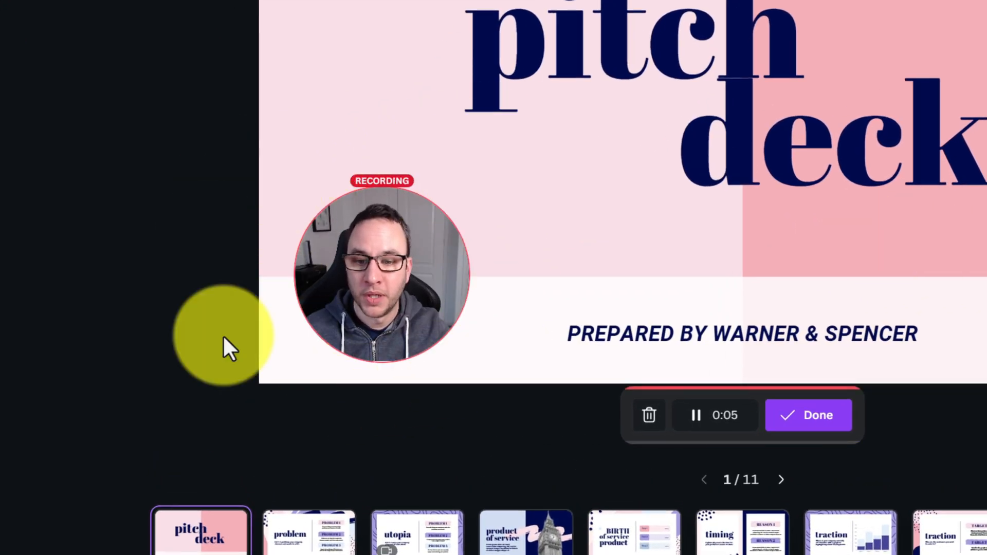
pyautogui.moveTo(393, 208)
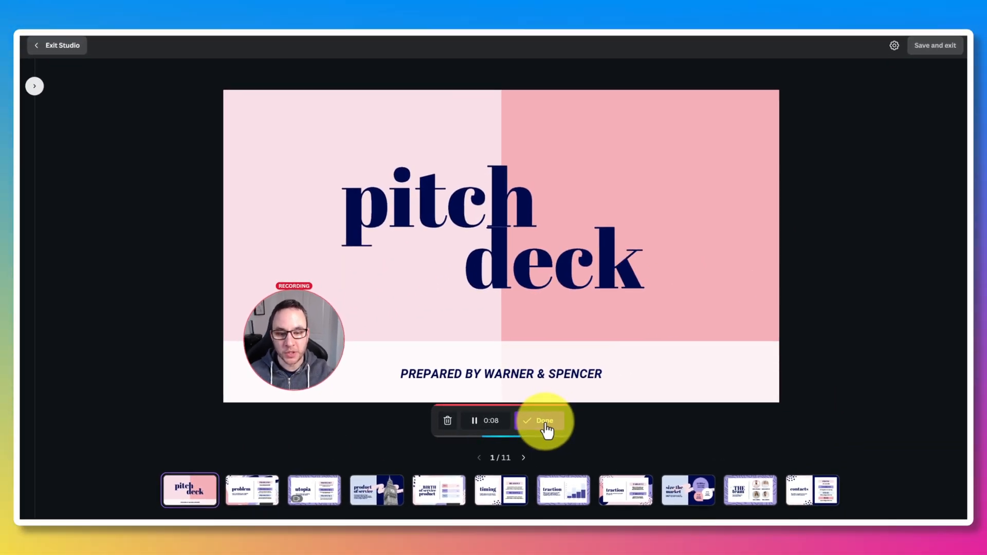
pyautogui.click(543, 421)
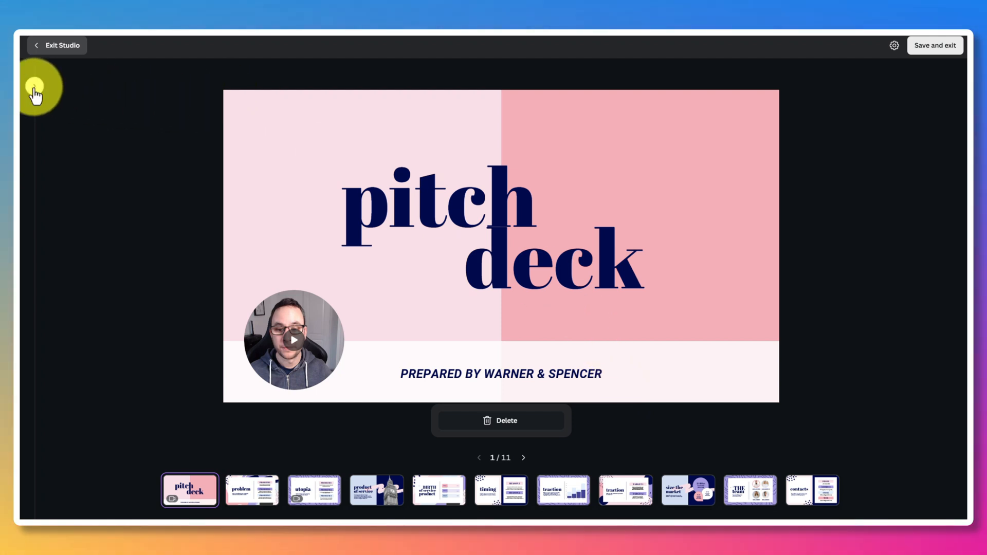
# Exit the recording studio and choose Save and exit to keep the recordings.
pyautogui.click(56, 45)
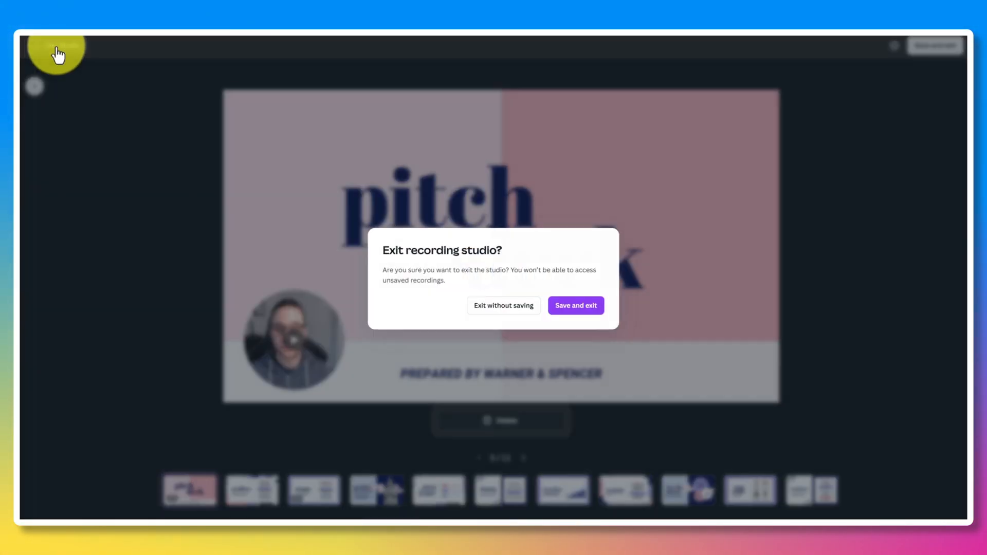
pyautogui.moveTo(426, 209)
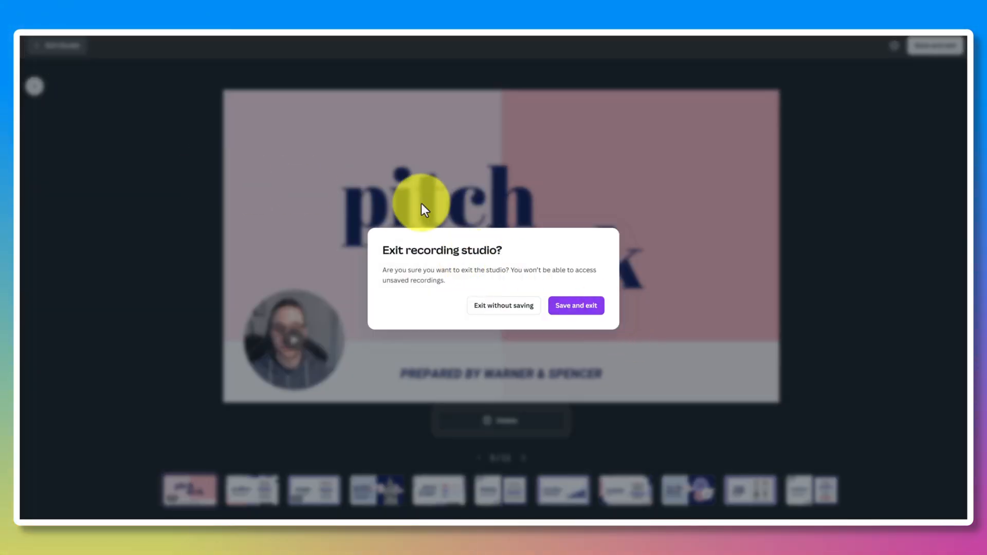
pyautogui.moveTo(931, 62)
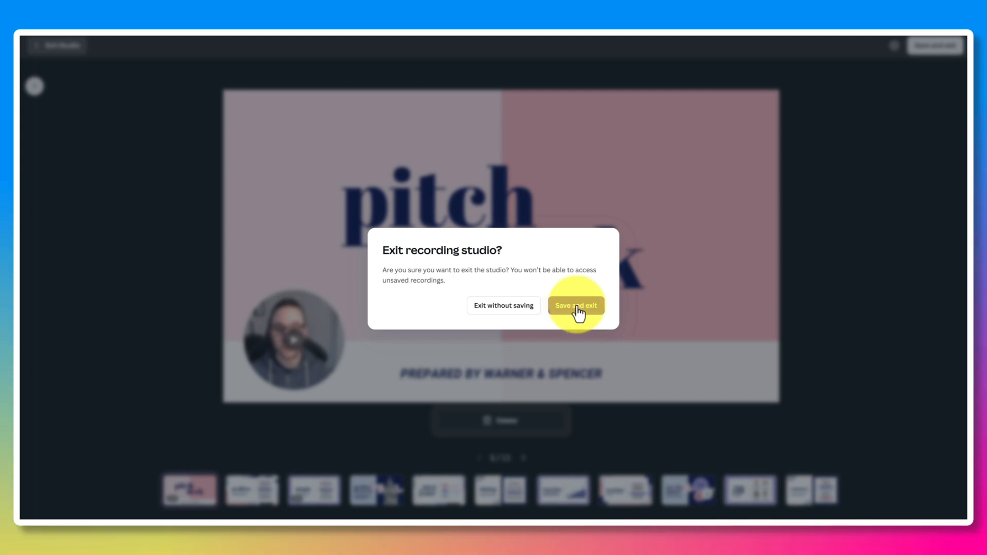
pyautogui.click(575, 306)
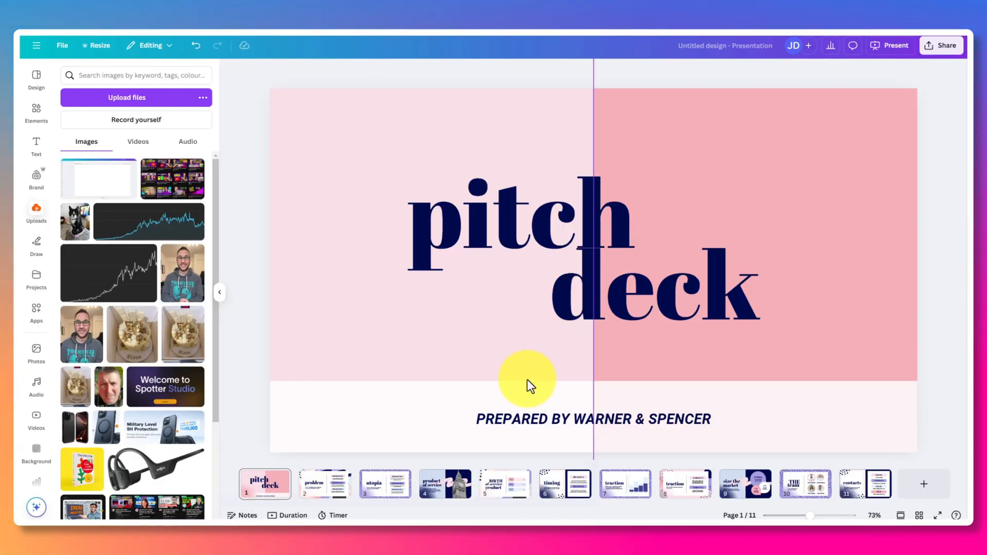
# Browse the uploaded clips, select the title-slide webcam clip, and move to slide 3.
pyautogui.click(137, 141)
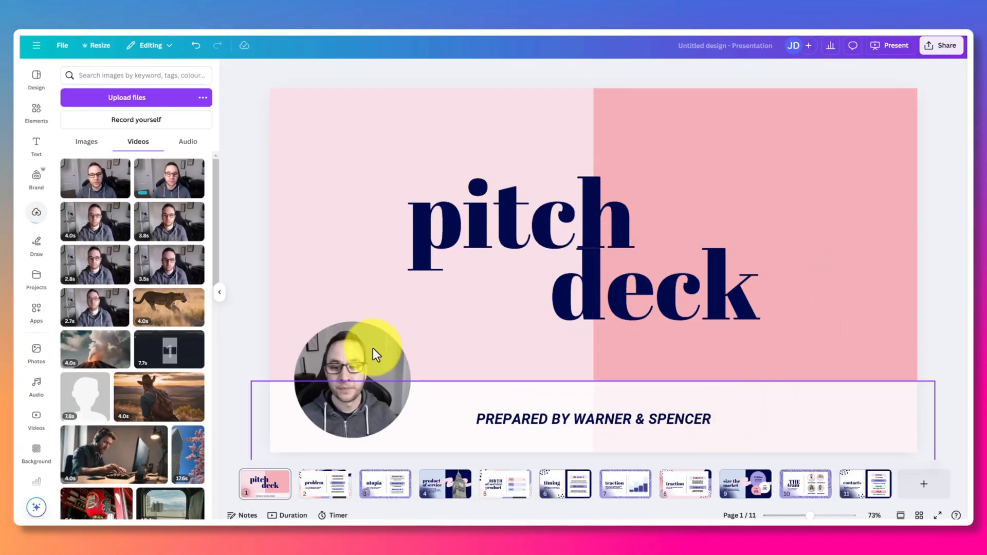
pyautogui.click(36, 112)
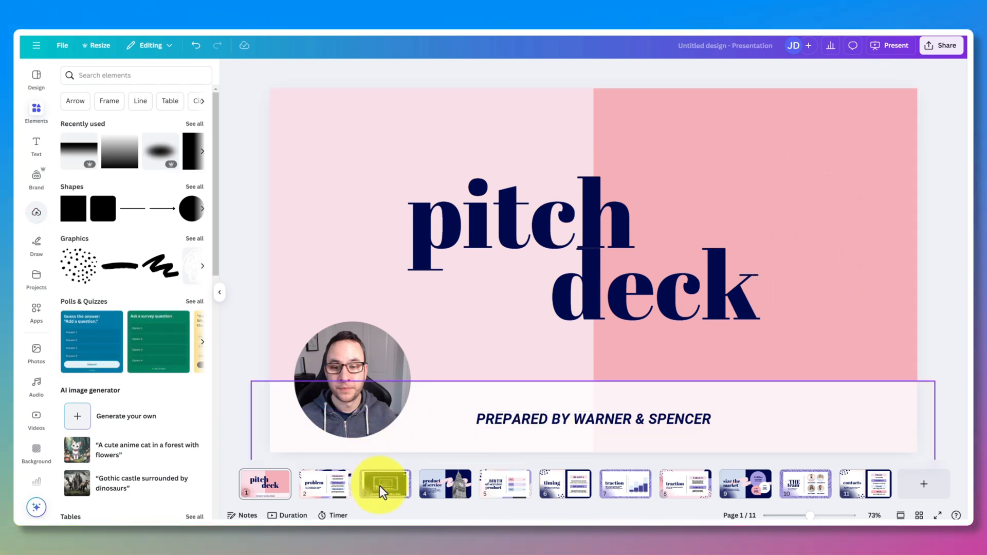
pyautogui.click(385, 483)
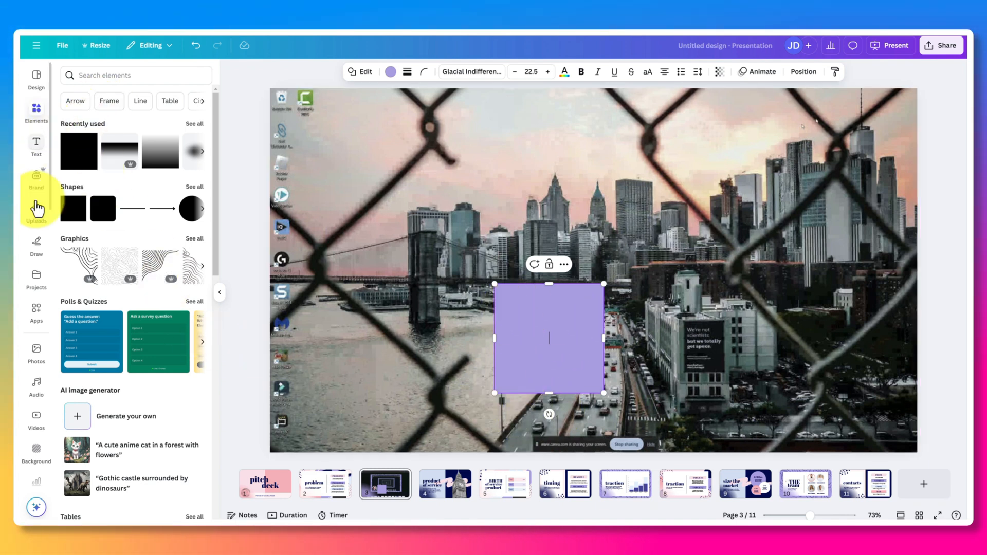
pyautogui.moveTo(635, 271)
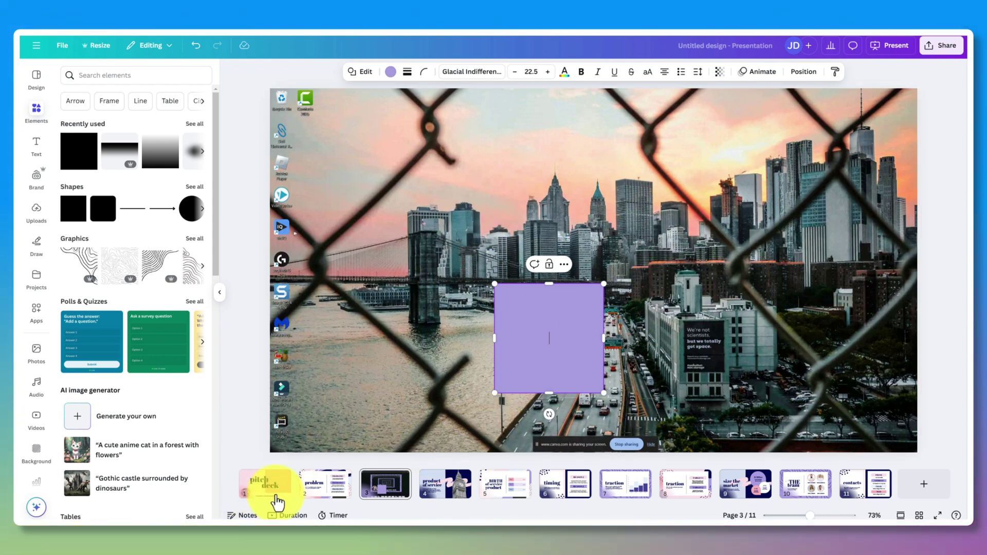
pyautogui.moveTo(534, 265)
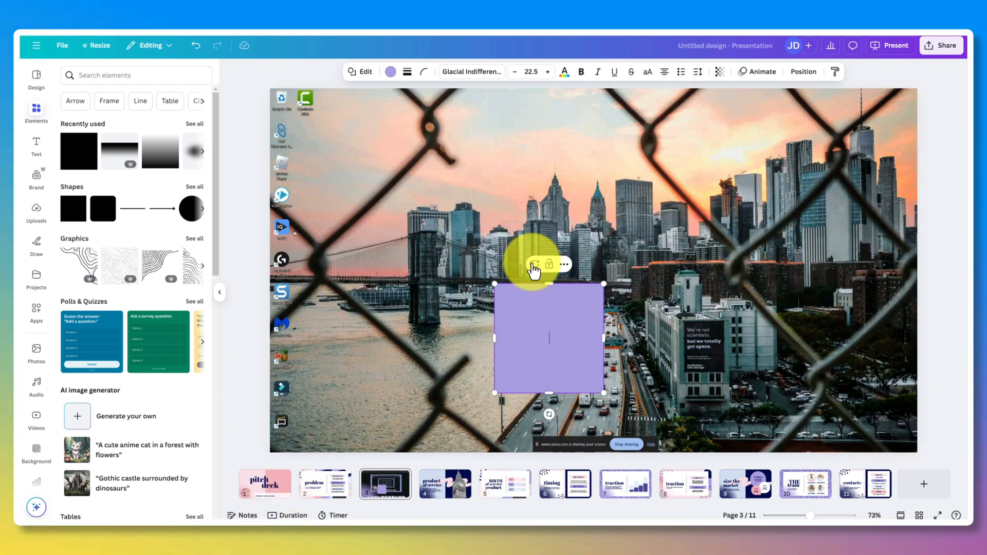
pyautogui.moveTo(263, 483)
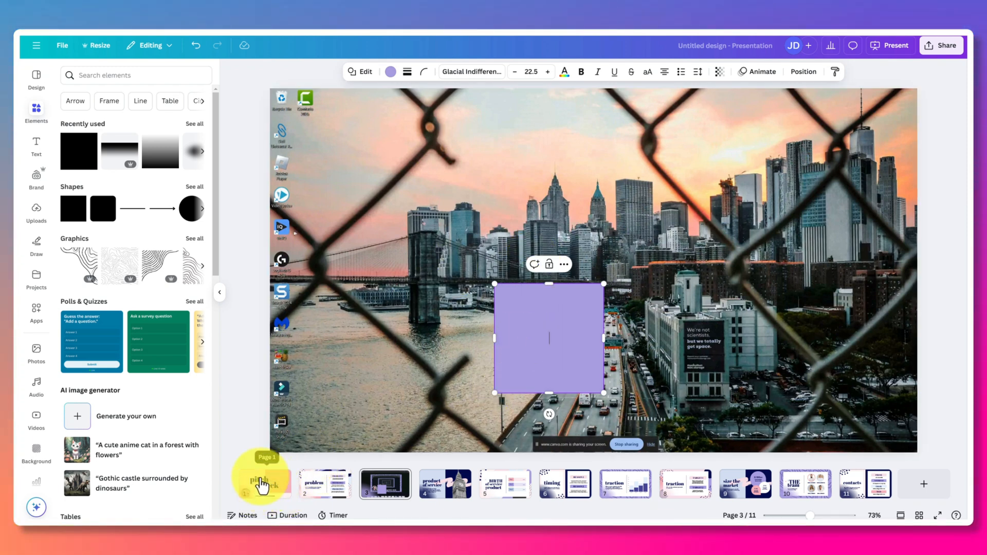
# On the title slide, select the circular webcam clip and drag a corner to enlarge it.
pyautogui.click(264, 483)
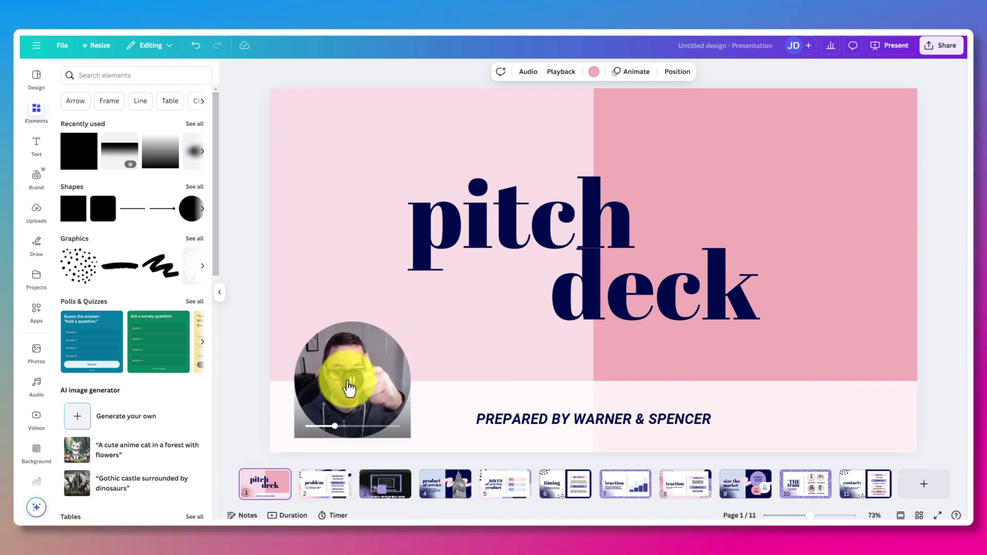
pyautogui.click(351, 378)
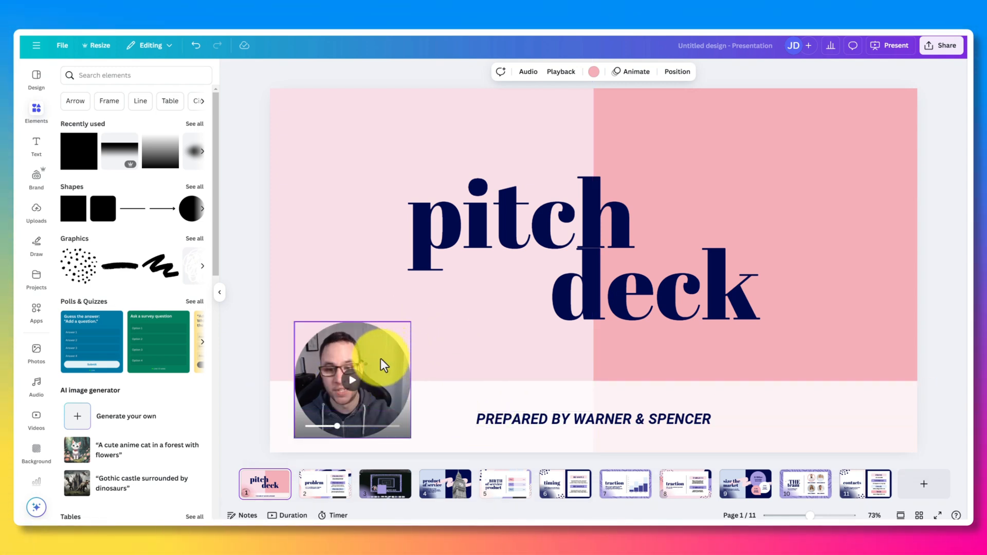
pyautogui.click(352, 379)
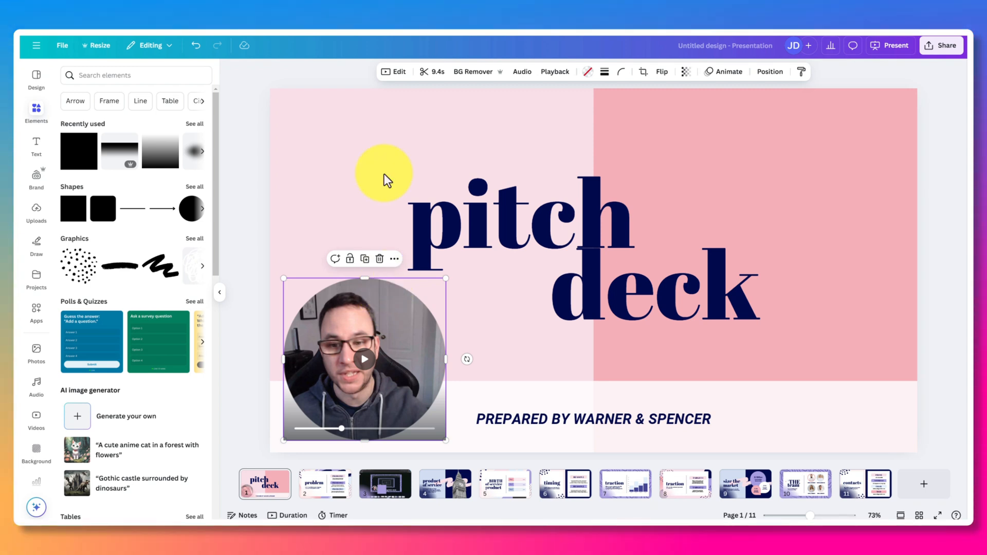
# Set the webcam clip's video speed to 1.25× and apply the Epic filter.
pyautogui.click(394, 71)
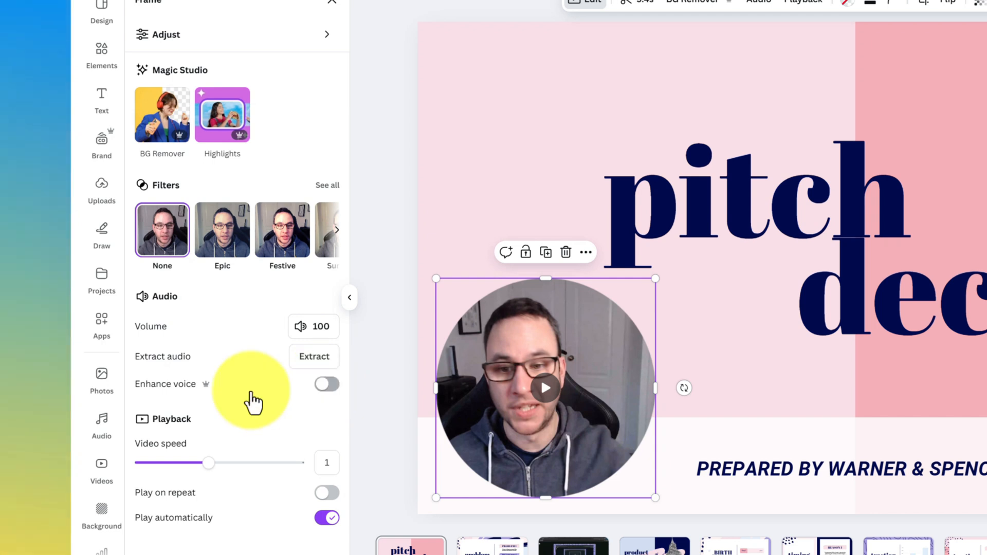
pyautogui.moveTo(220, 394)
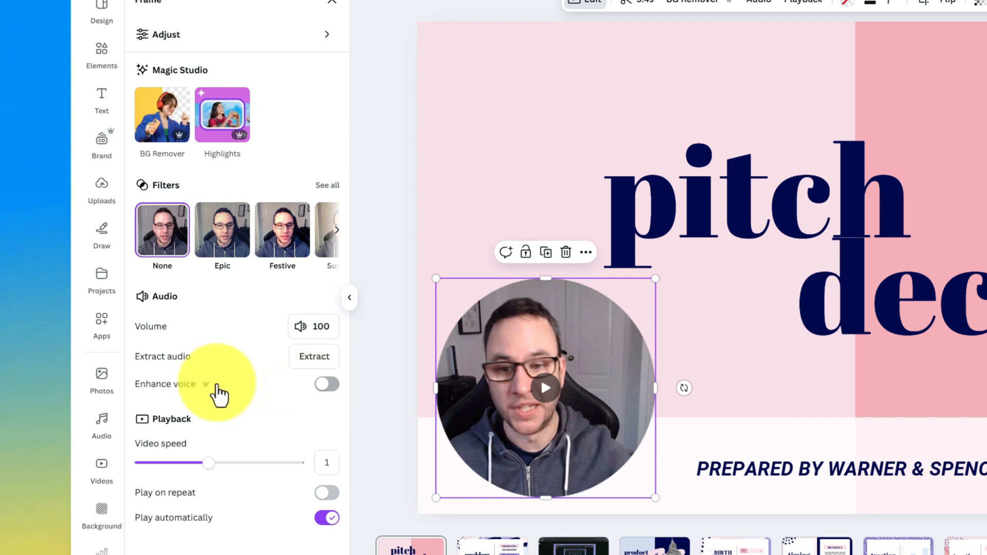
pyautogui.moveTo(210, 393)
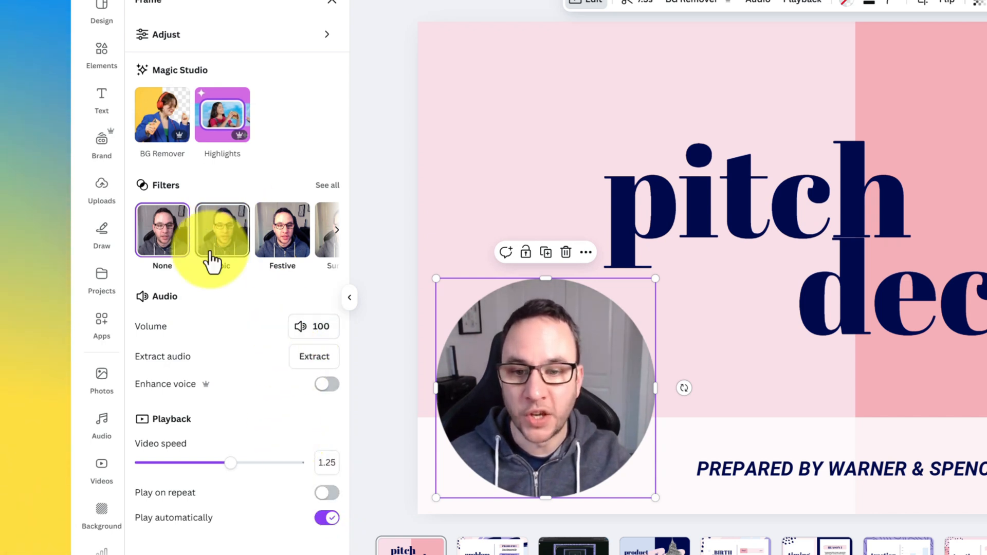
pyautogui.click(222, 229)
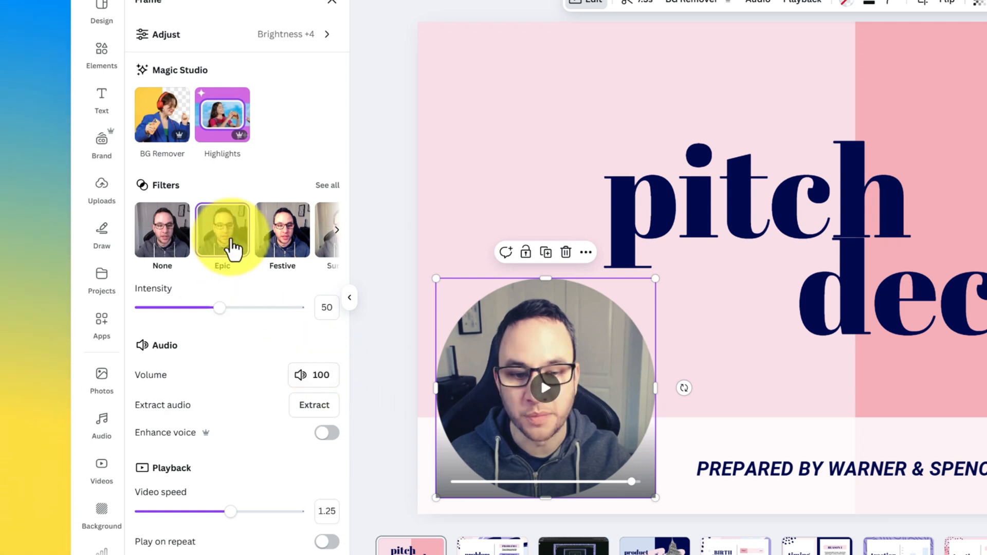
pyautogui.moveTo(162, 115)
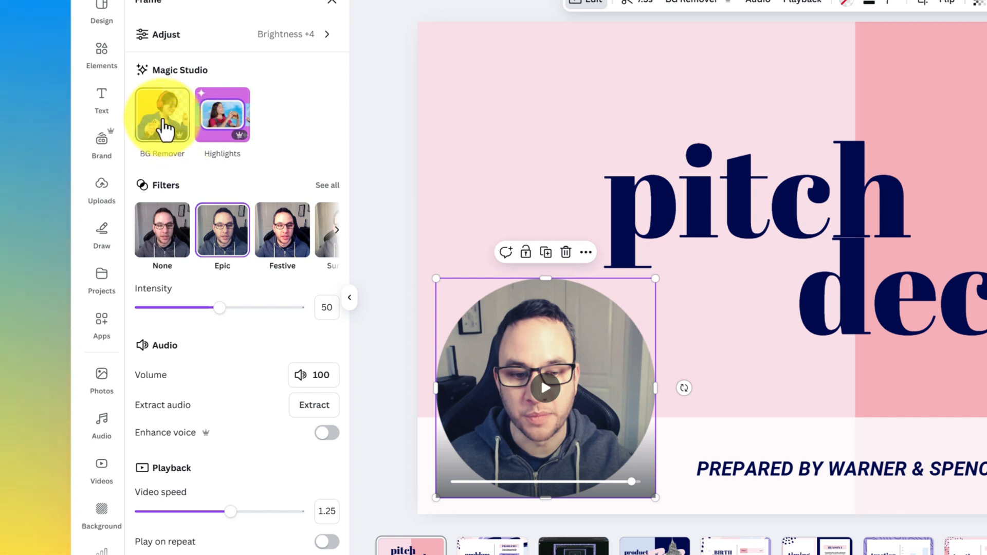
pyautogui.click(162, 116)
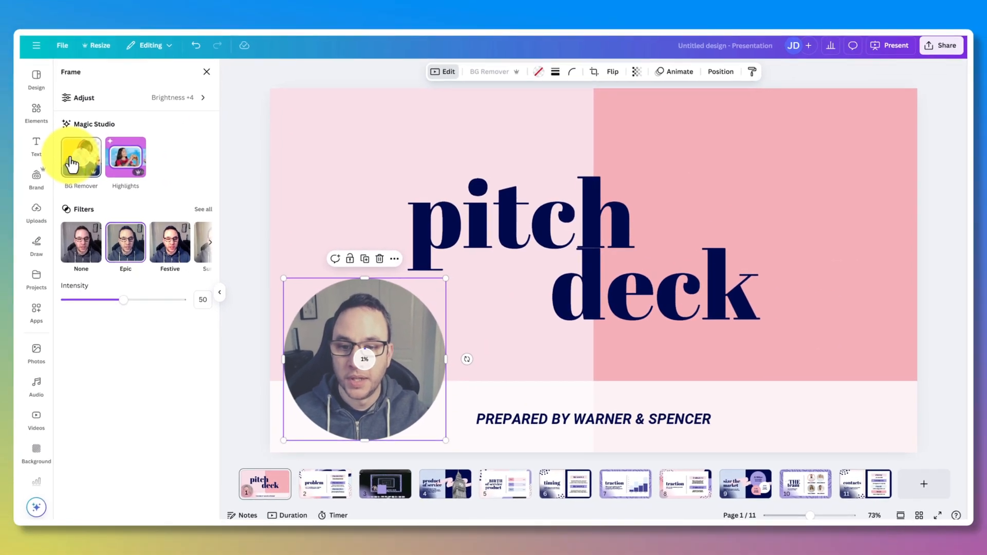
pyautogui.click(81, 157)
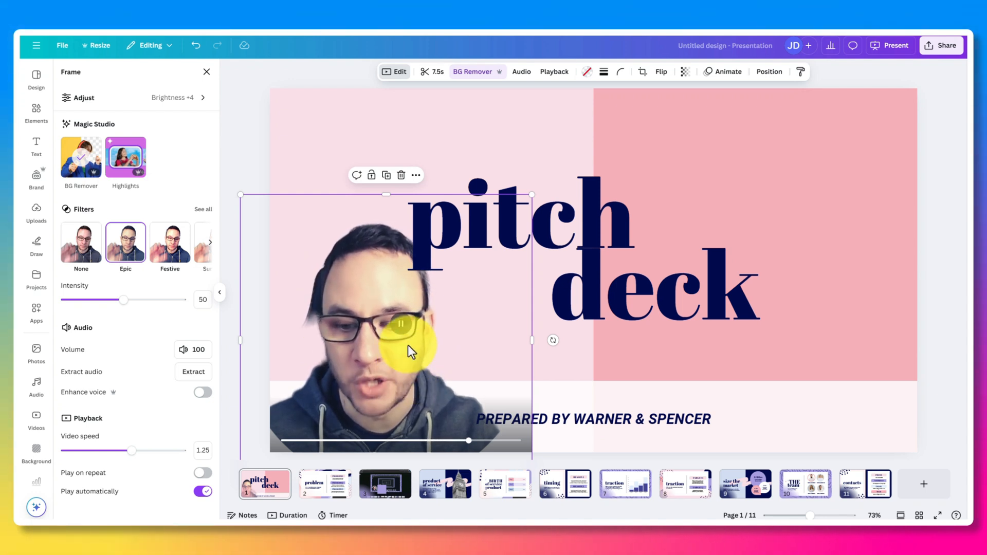
pyautogui.click(400, 323)
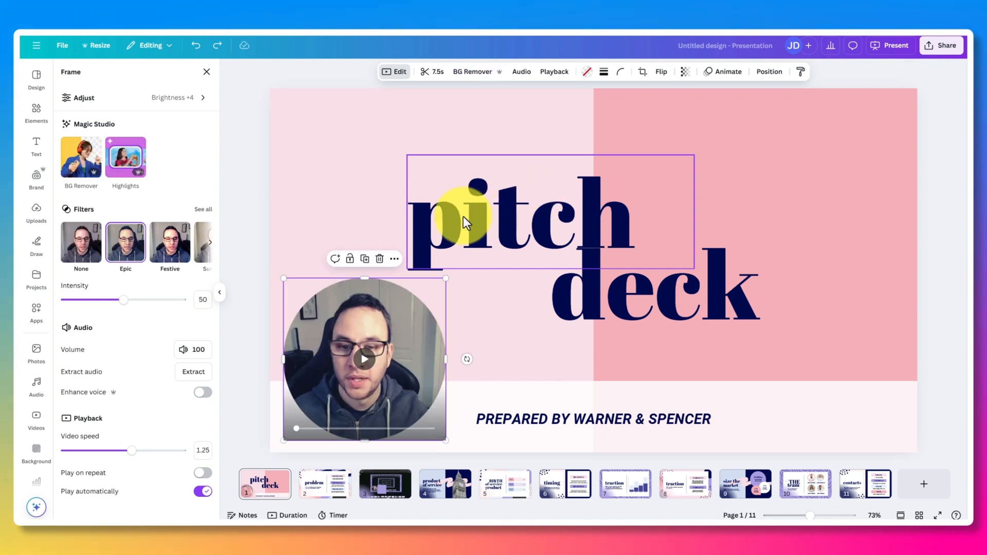
# Move the pink circle behind the webcam clip via Position > Layers.
pyautogui.click(36, 113)
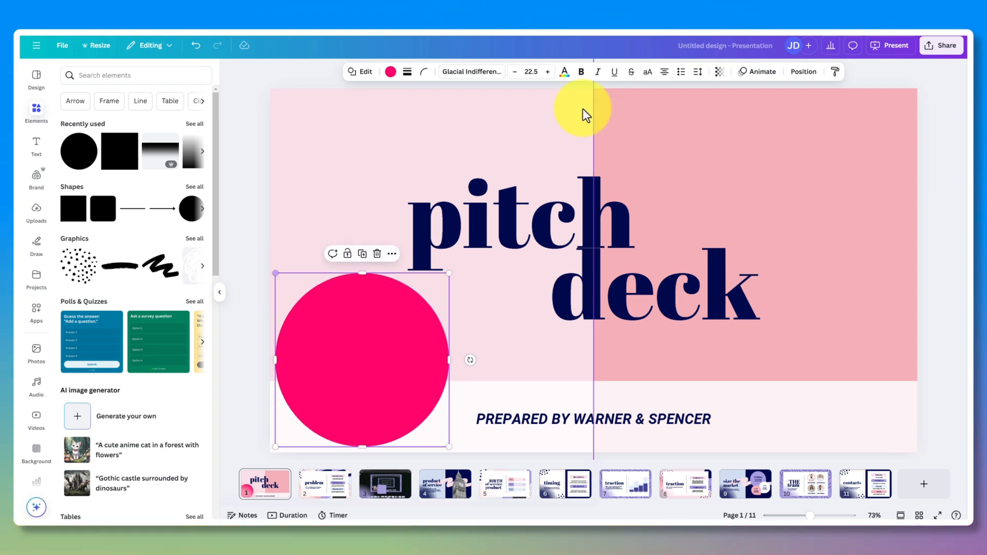
pyautogui.click(803, 71)
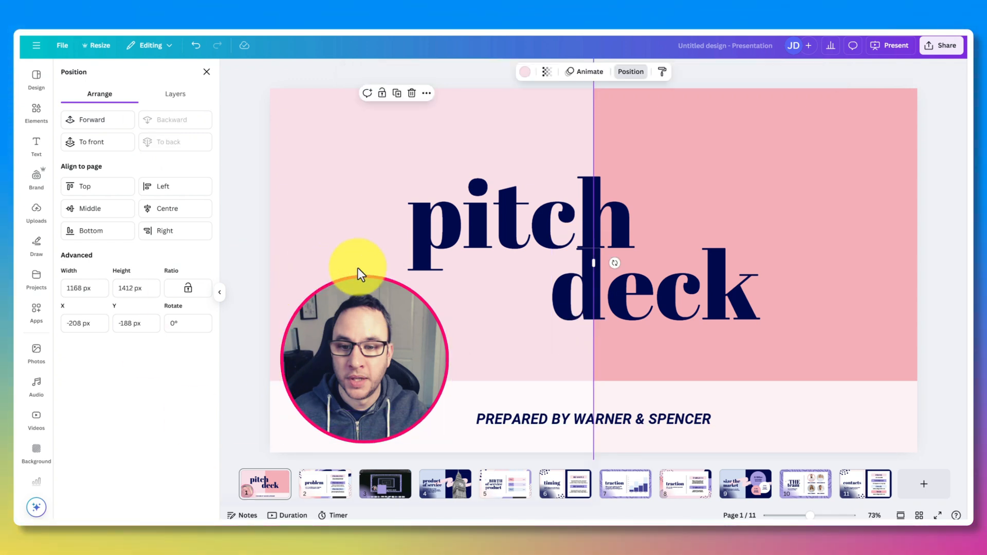
pyautogui.moveTo(359, 268); pyautogui.dragTo(350, 148)
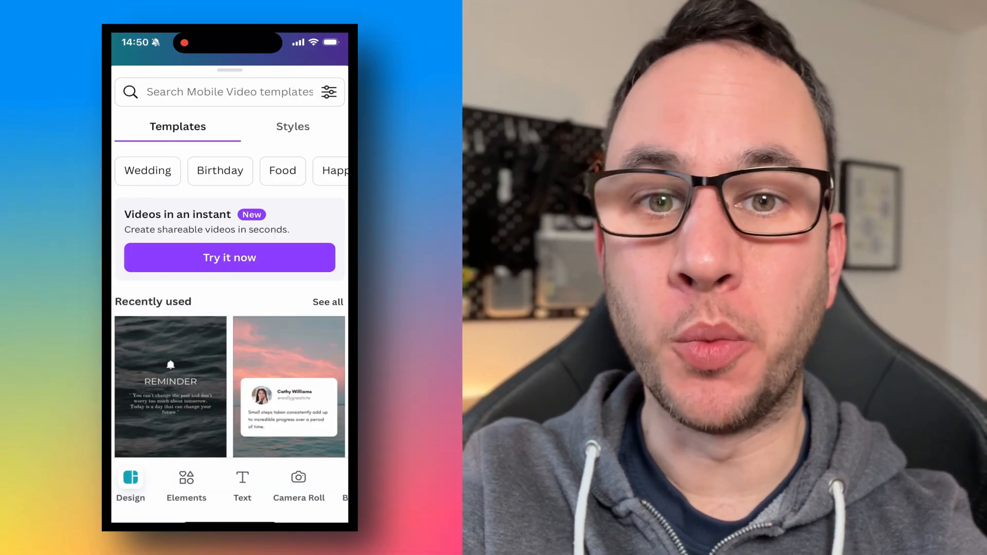
# Open the Coming Soon countdown mobile video template and bring up its Uploads panel.
pyautogui.scroll(3)
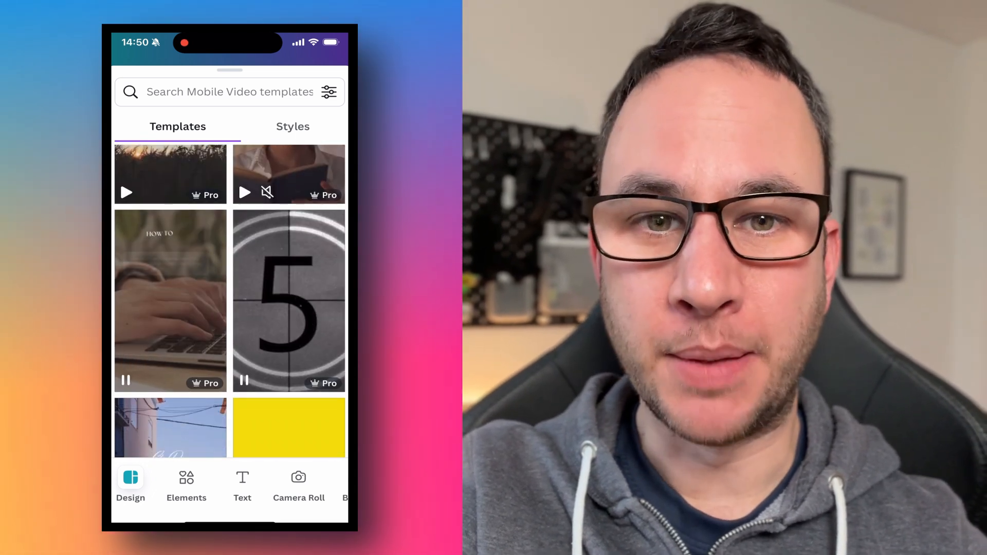
pyautogui.click(289, 300)
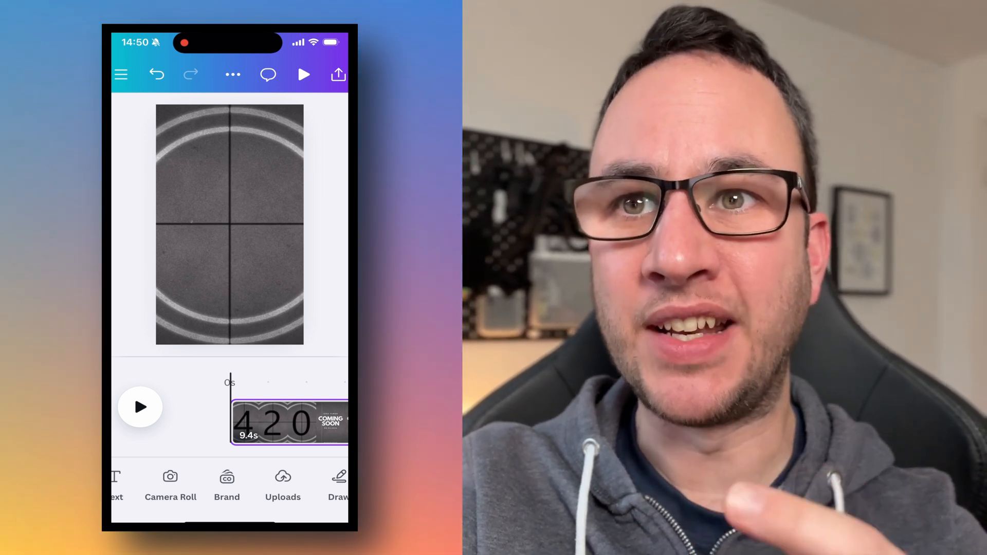
pyautogui.click(283, 485)
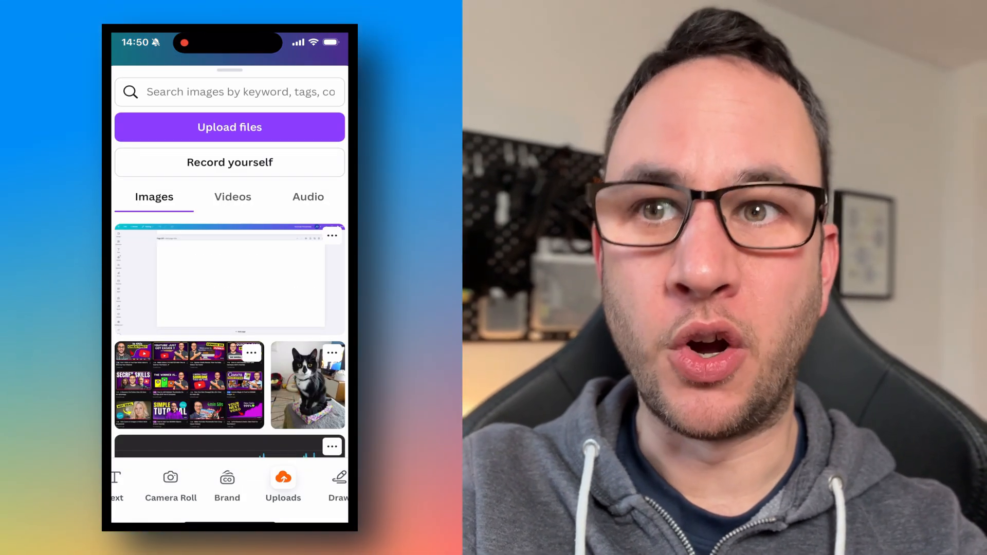
# Record a short selfie clip with Record yourself, dismissing Settings and finishing with Done.
pyautogui.click(230, 162)
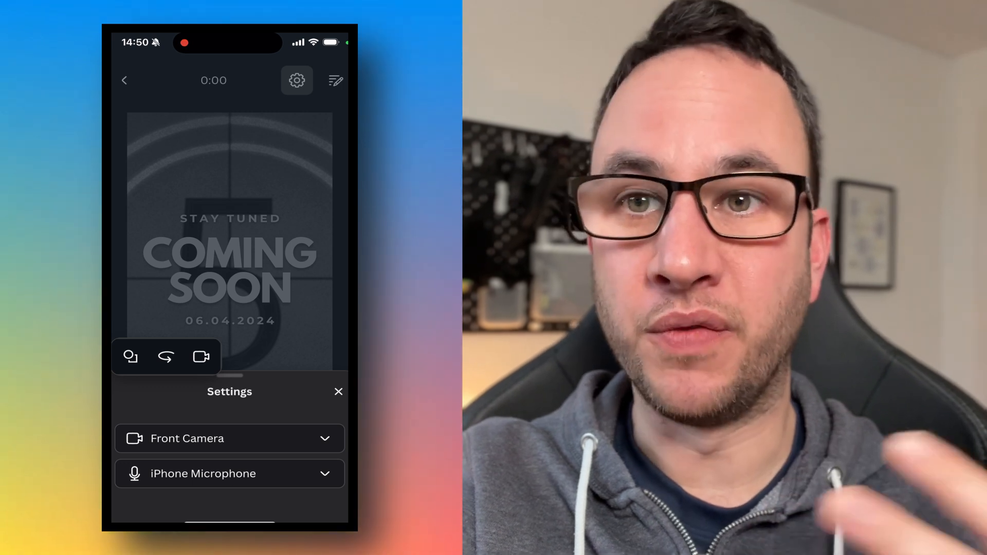
pyautogui.click(339, 391)
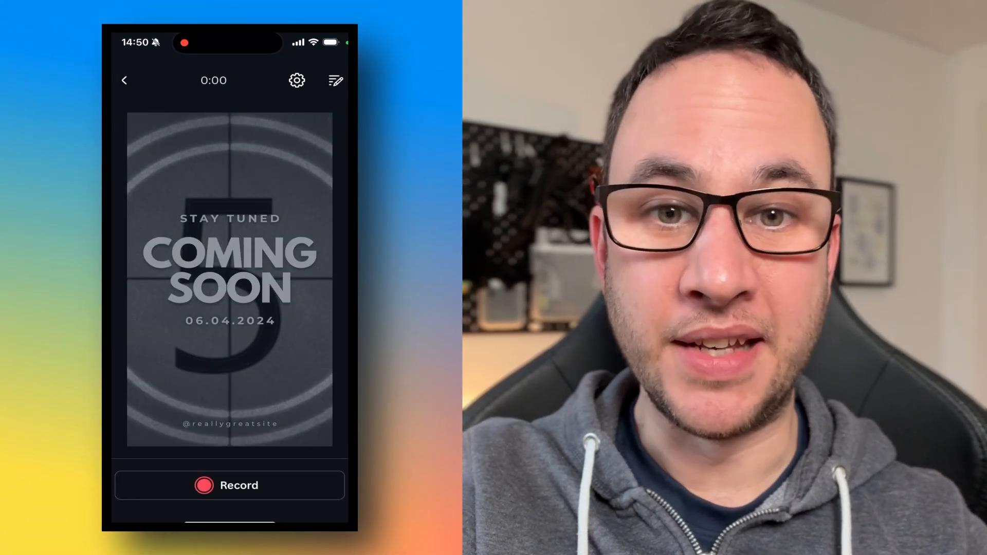
pyautogui.click(229, 486)
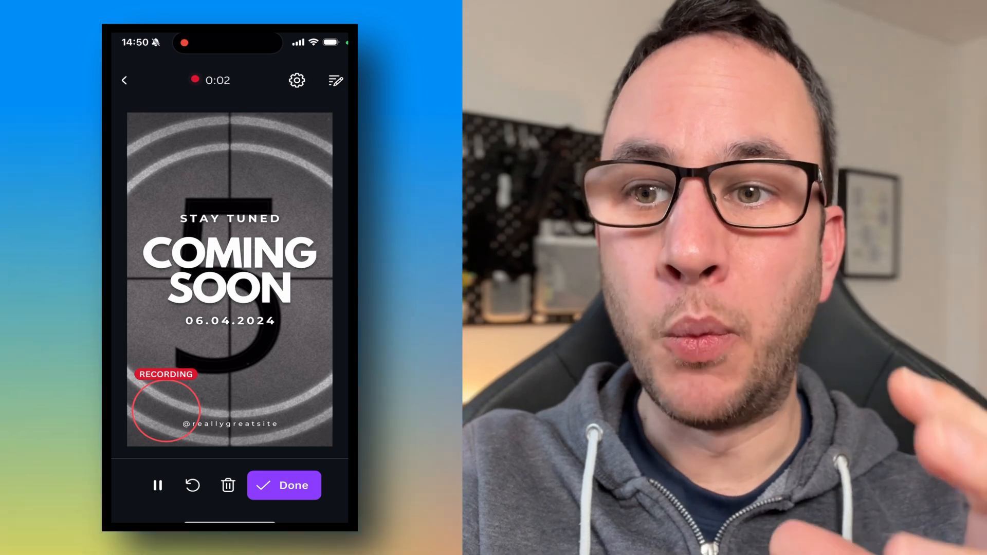
pyautogui.click(284, 485)
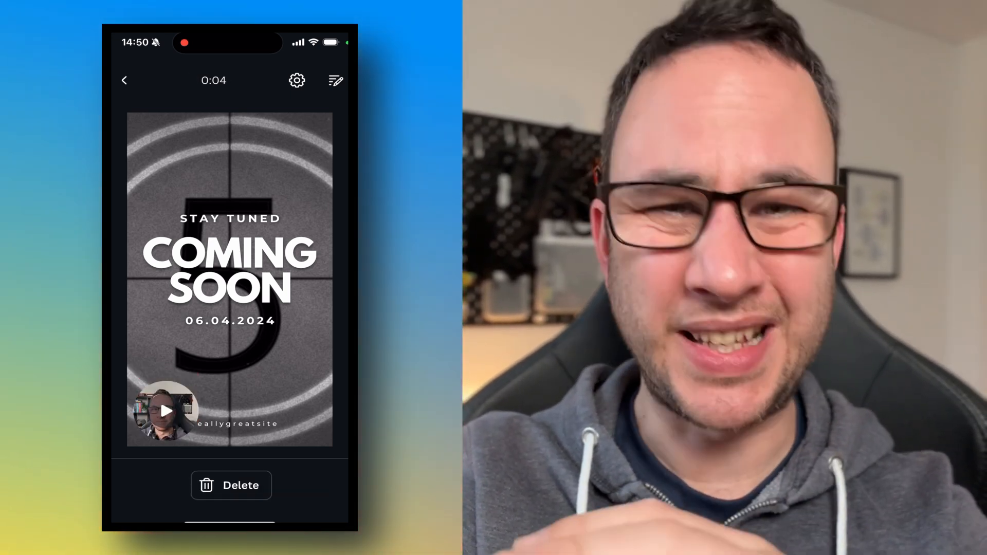
# Insert the selfie clip into the Coming Soon video and enlarge it toward the centre.
pyautogui.click(165, 412)
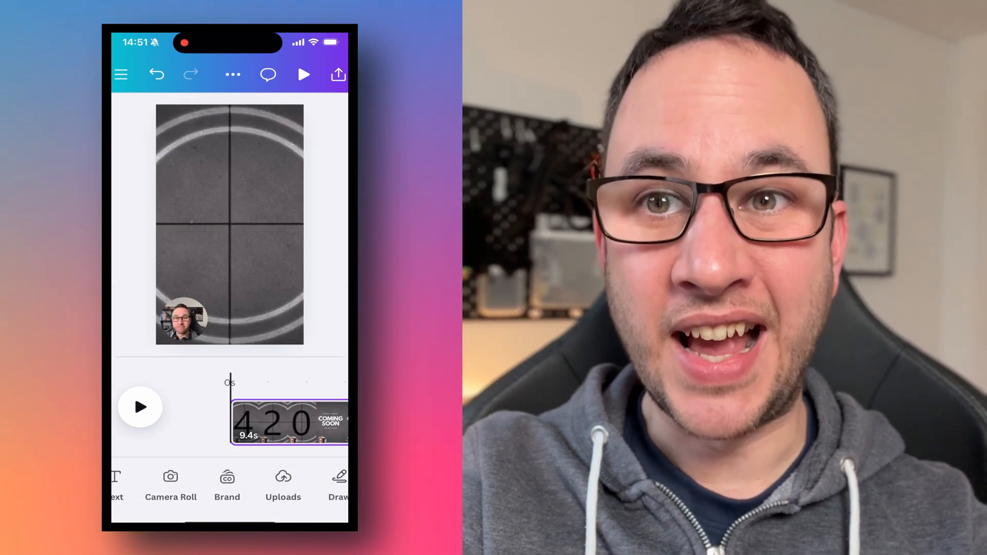
pyautogui.click(188, 318)
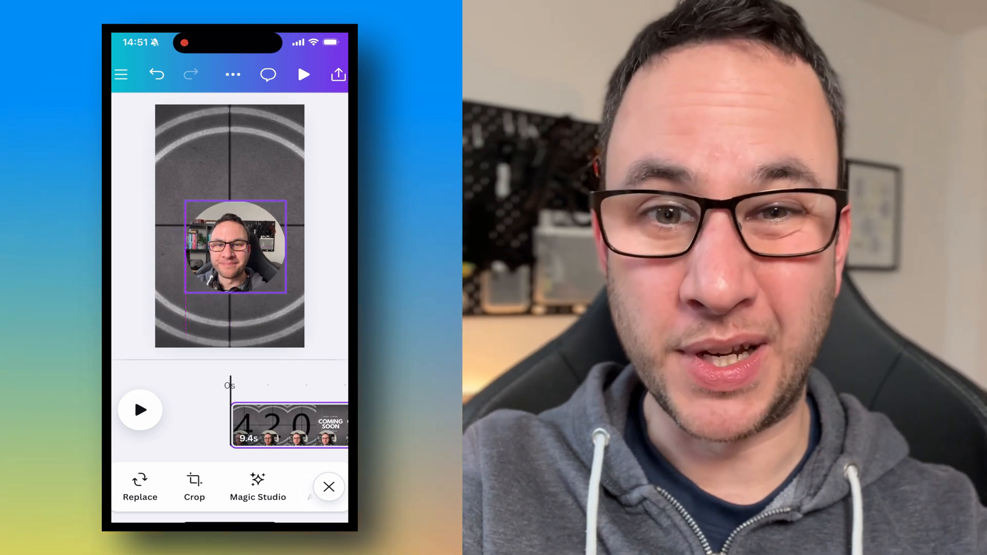
pyautogui.click(230, 249)
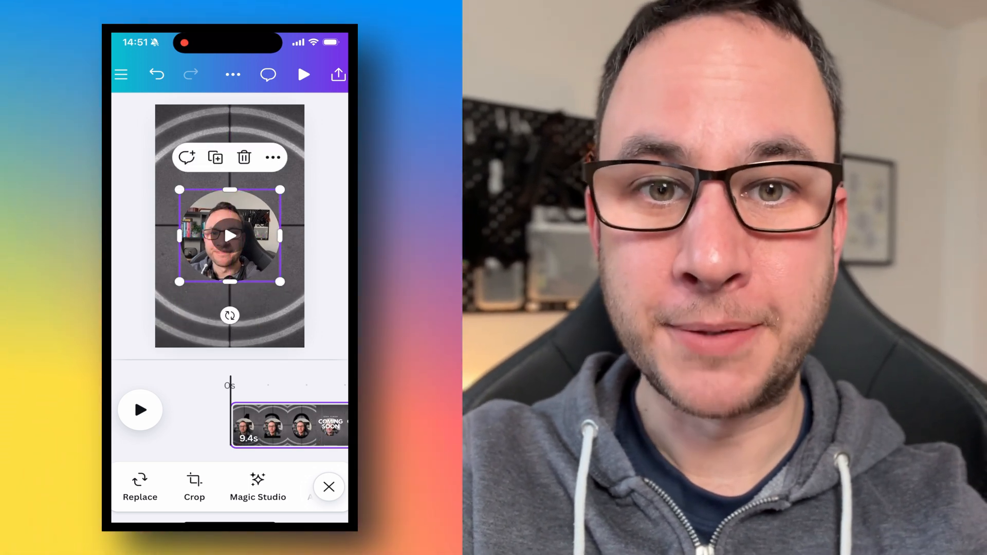